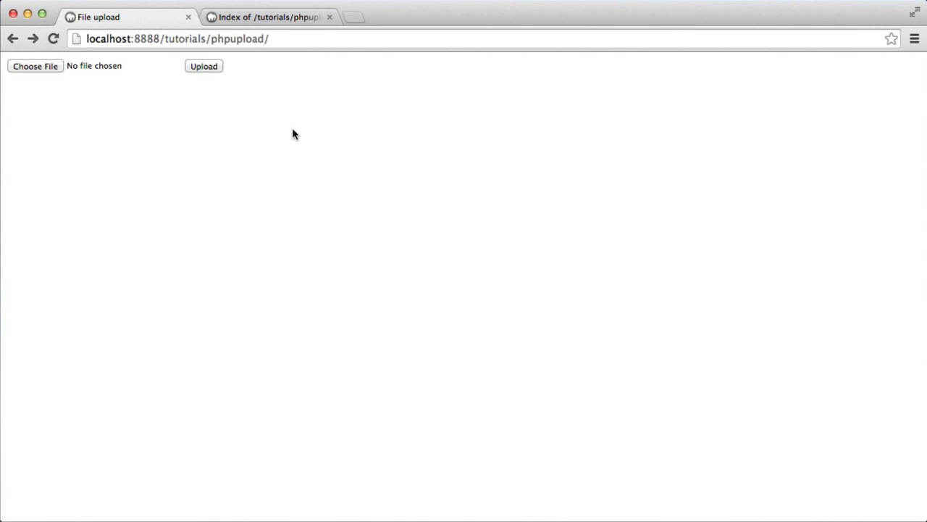
pyautogui.moveTo(72, 90)
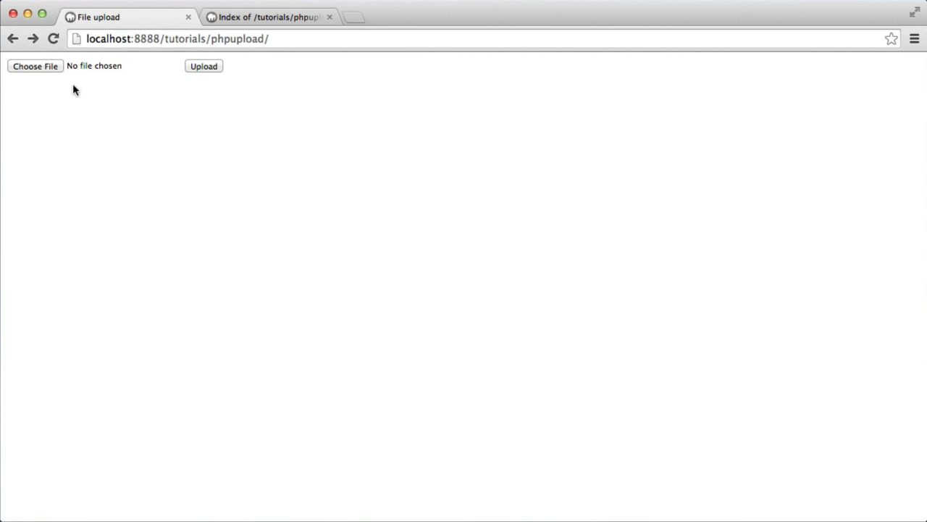
# Choose uploadme.txt from the phpupload folder as the file to upload
pyautogui.click(34, 67)
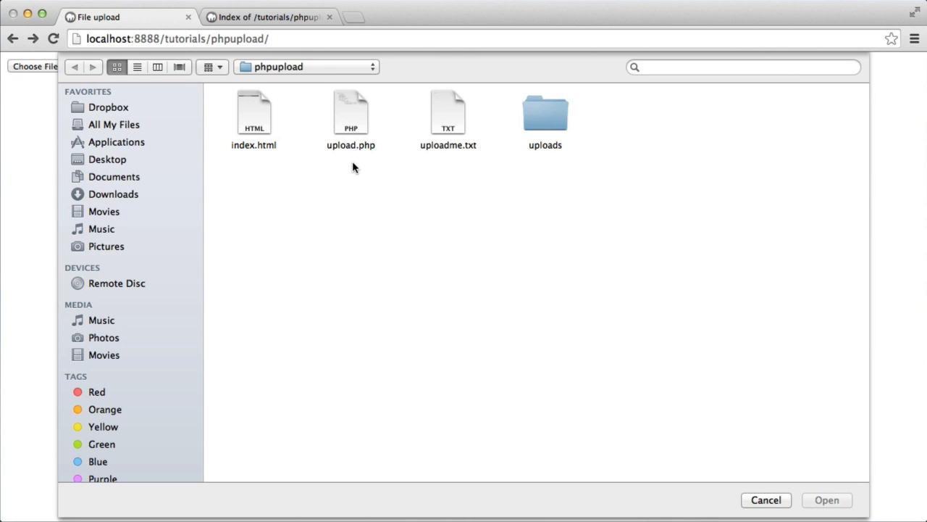
pyautogui.moveTo(469, 149)
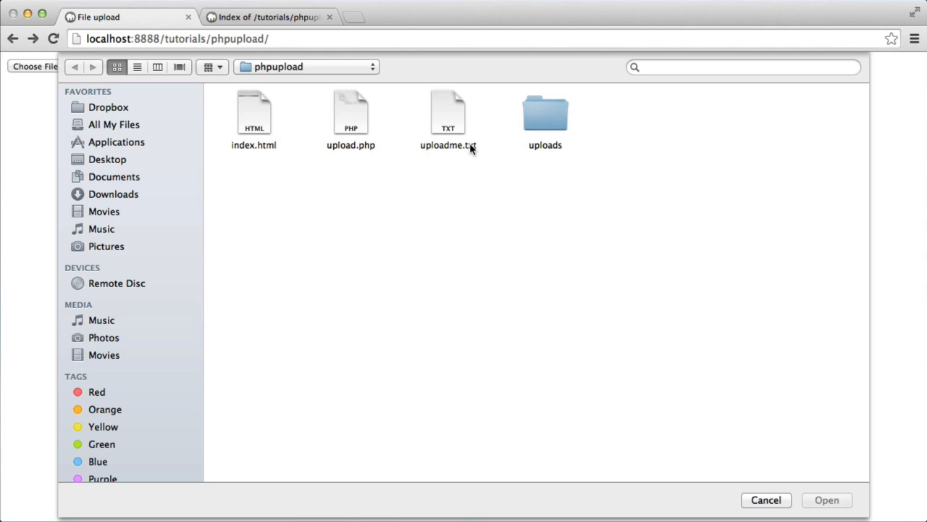
pyautogui.moveTo(476, 149)
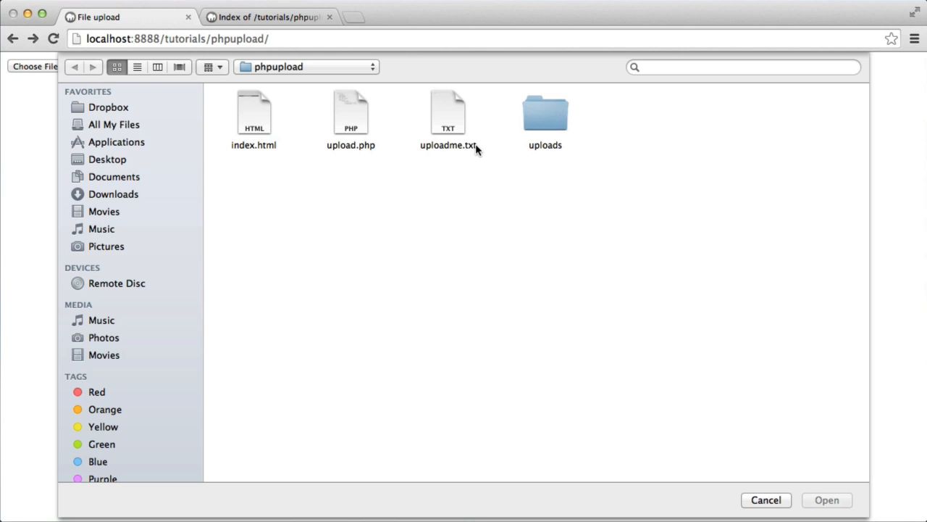
pyautogui.moveTo(365, 107)
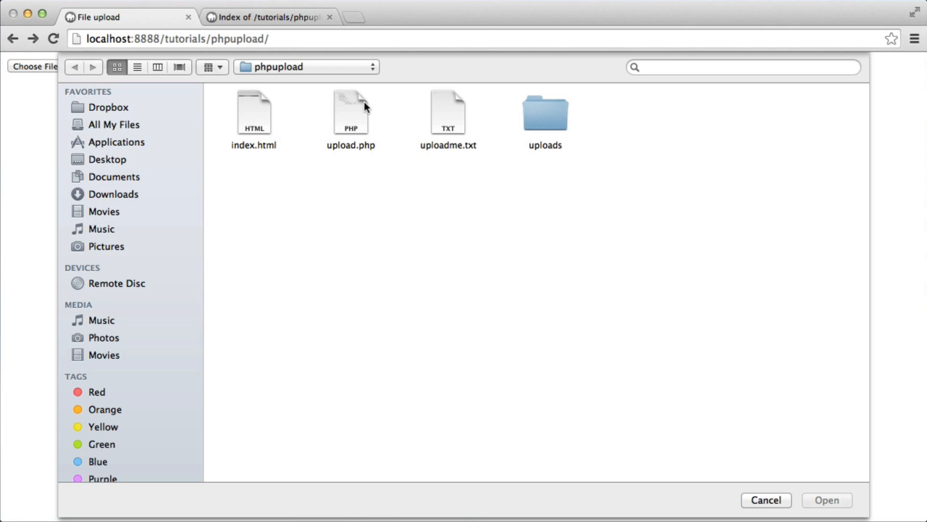
pyautogui.moveTo(455, 122)
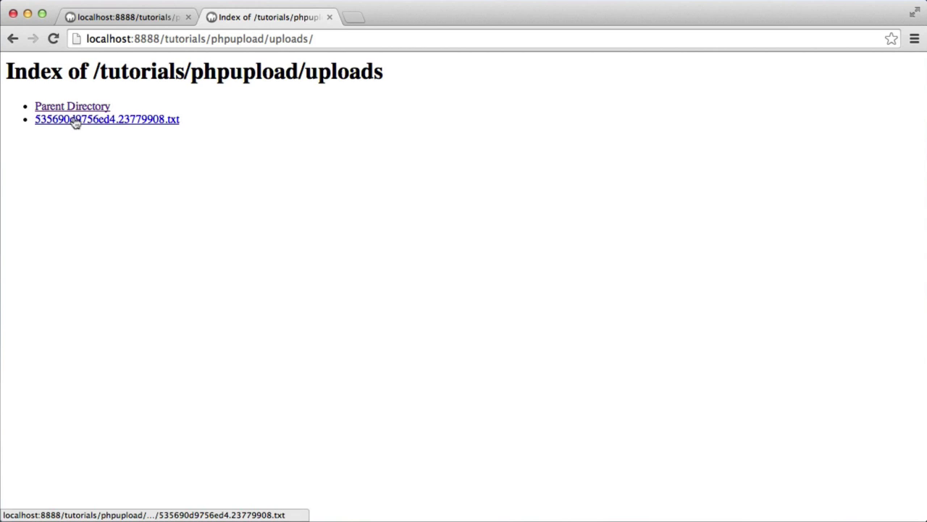
pyautogui.moveTo(35, 125)
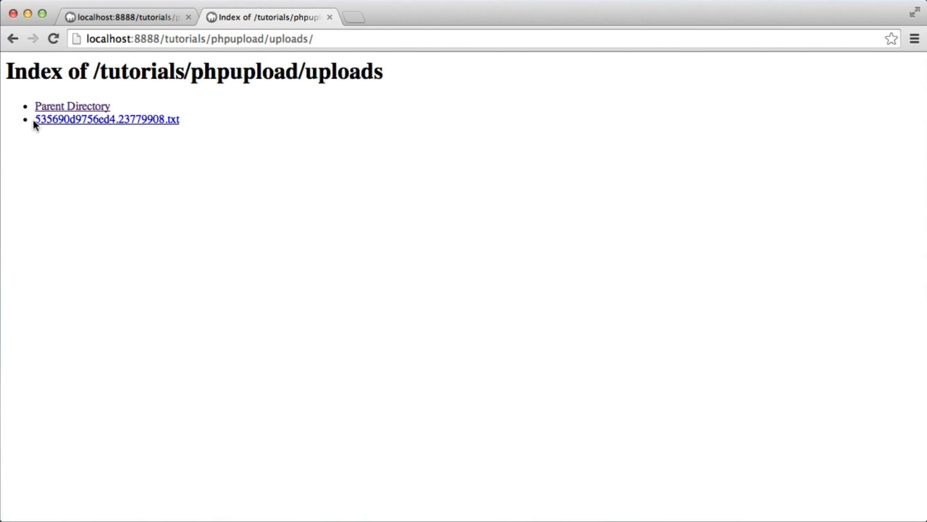
pyautogui.moveTo(172, 124)
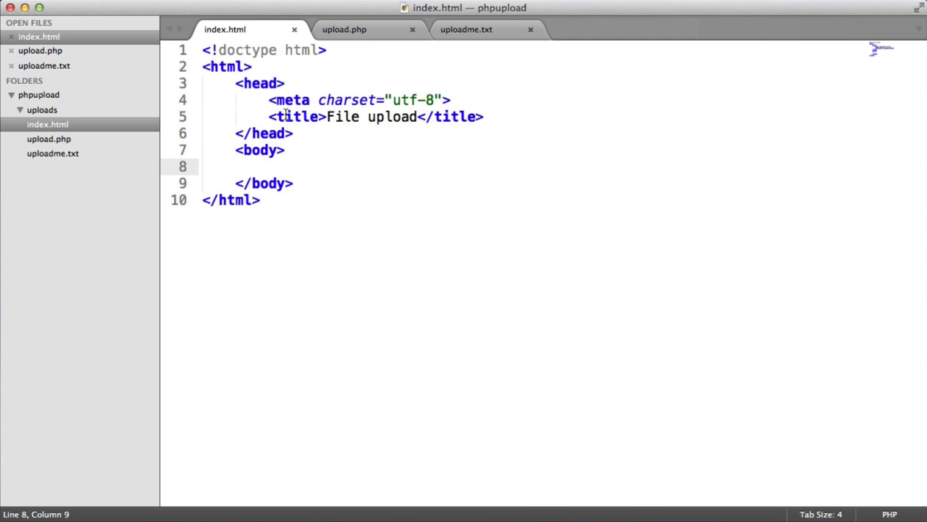
pyautogui.moveTo(539, 79)
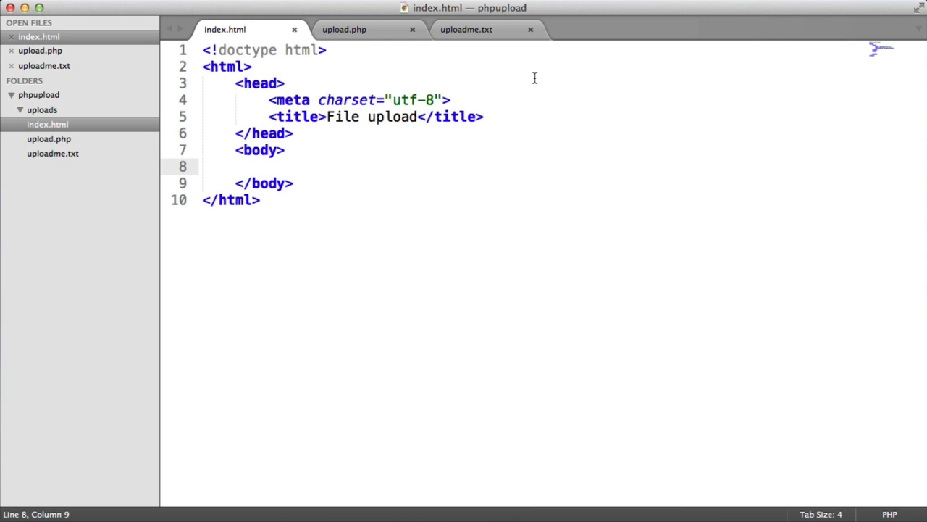
pyautogui.moveTo(371, 155)
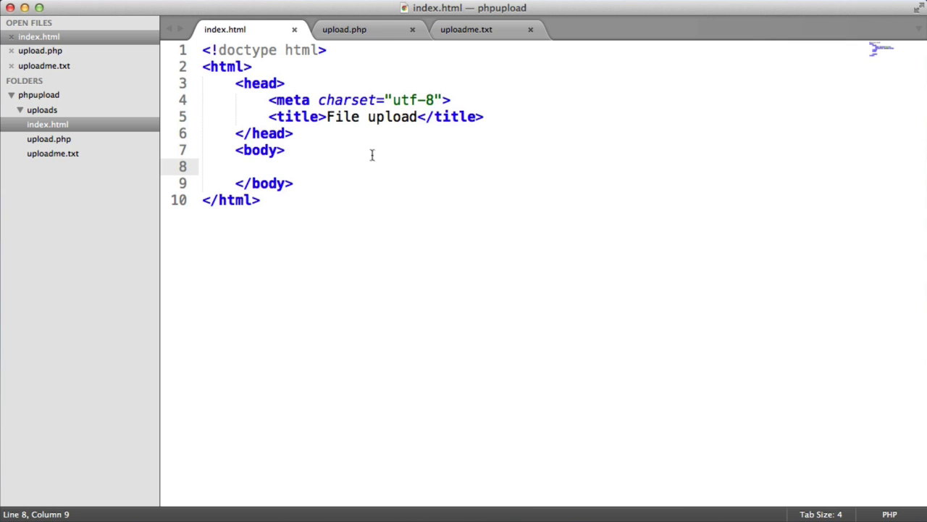
pyautogui.moveTo(405, 191)
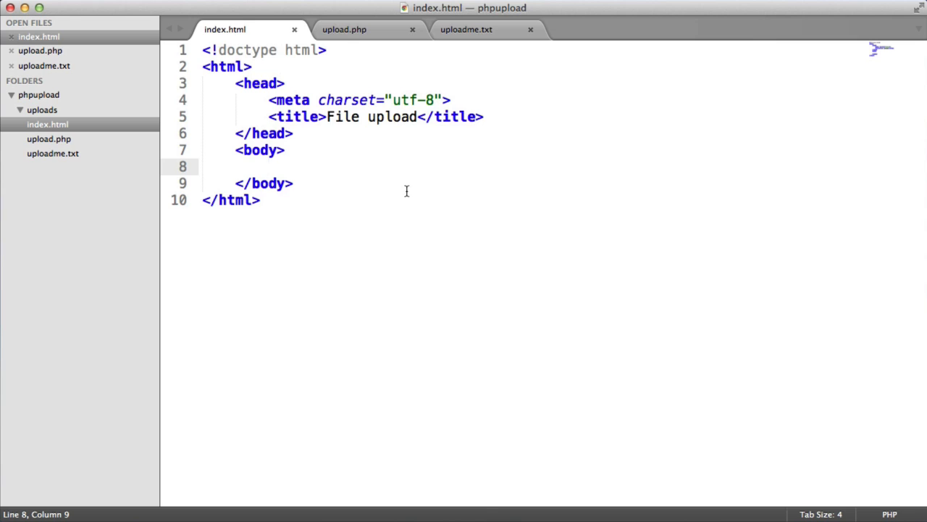
pyautogui.click(345, 29)
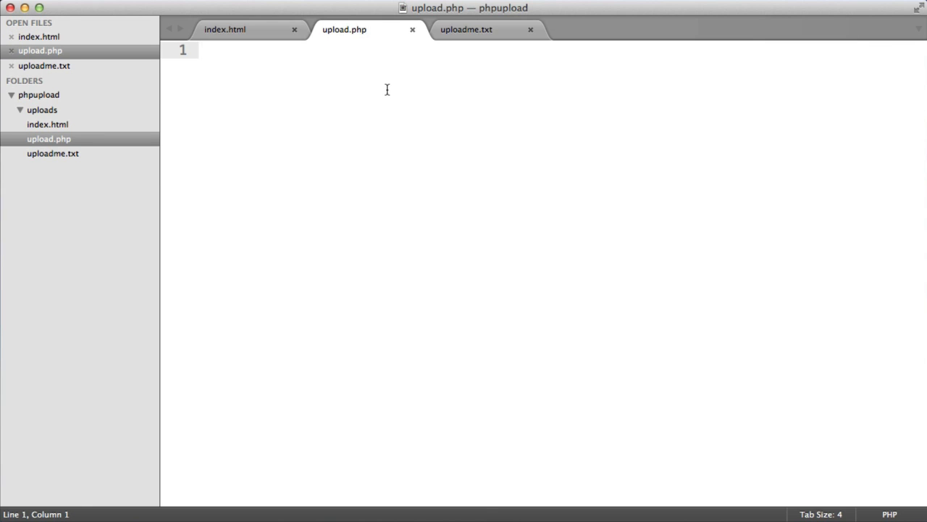
pyautogui.moveTo(484, 34)
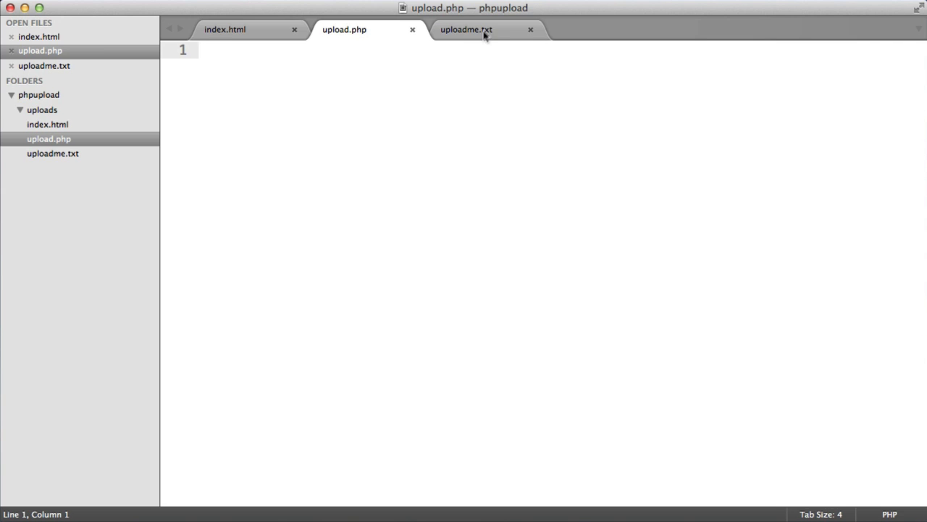
pyautogui.click(466, 29)
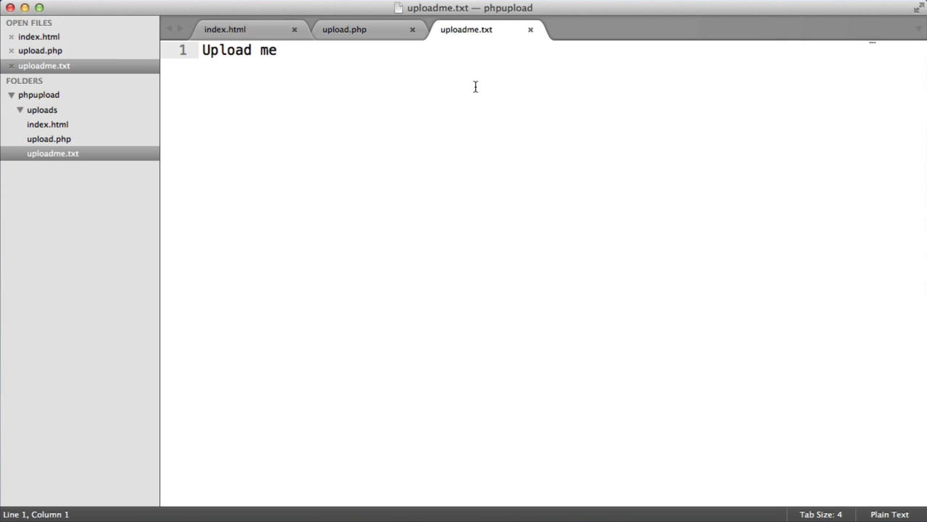
pyautogui.moveTo(289, 45)
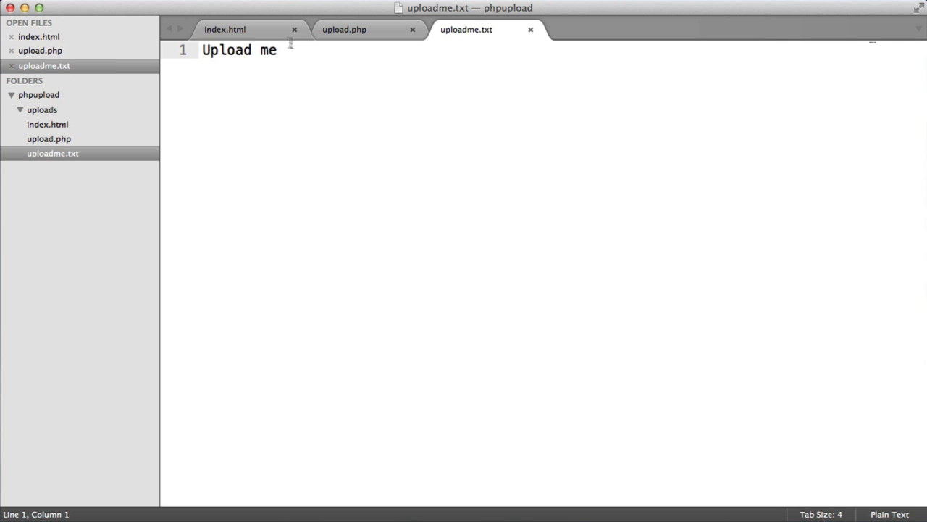
pyautogui.click(225, 29)
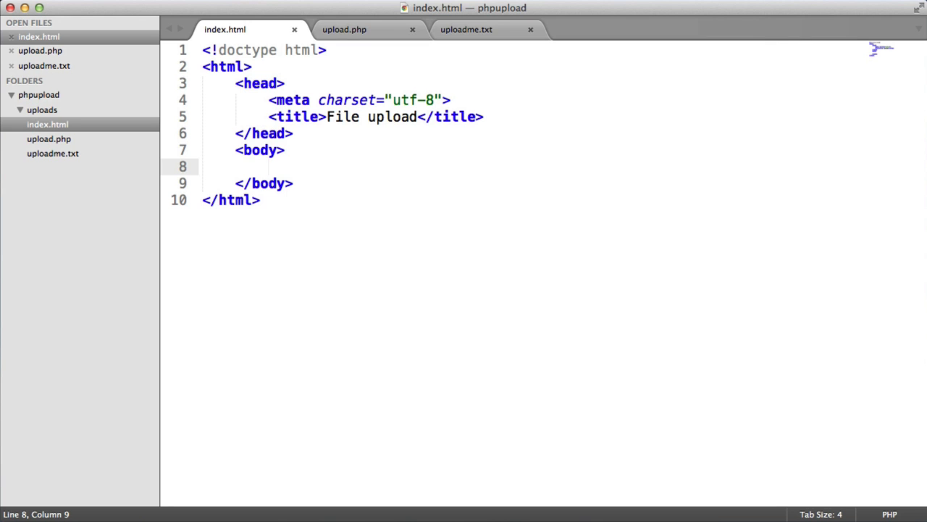
# Write a <form> posting to upload.php with method post and enctype multipart/form-data
pyautogui.write('<')
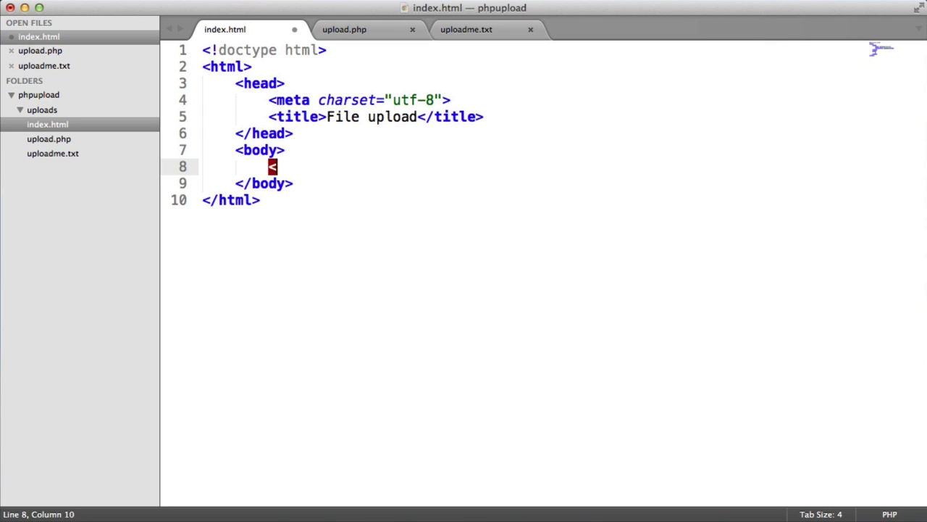
pyautogui.write('form>')
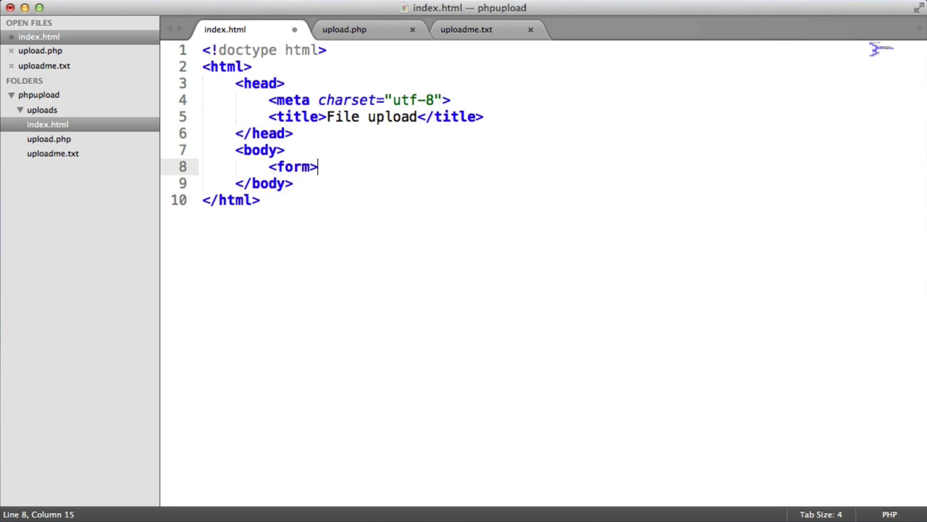
pyautogui.write('</form>')
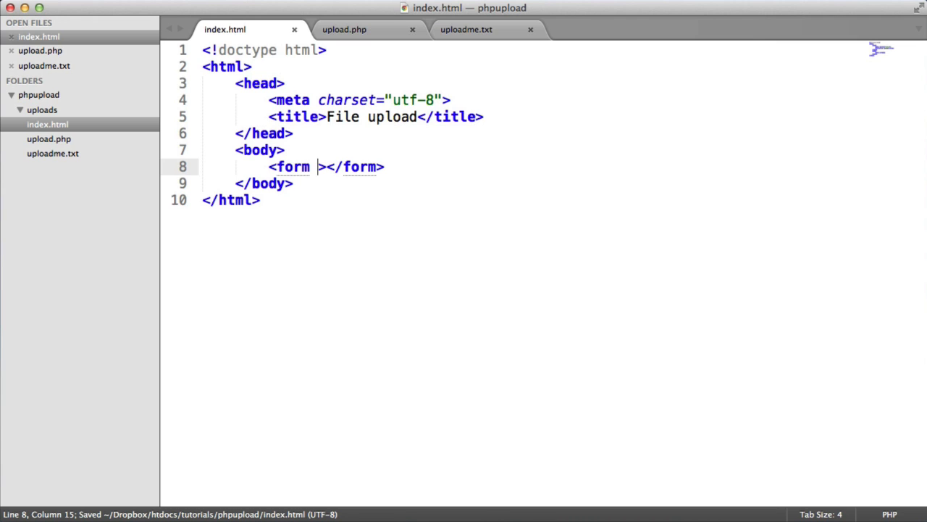
pyautogui.write('action=""')
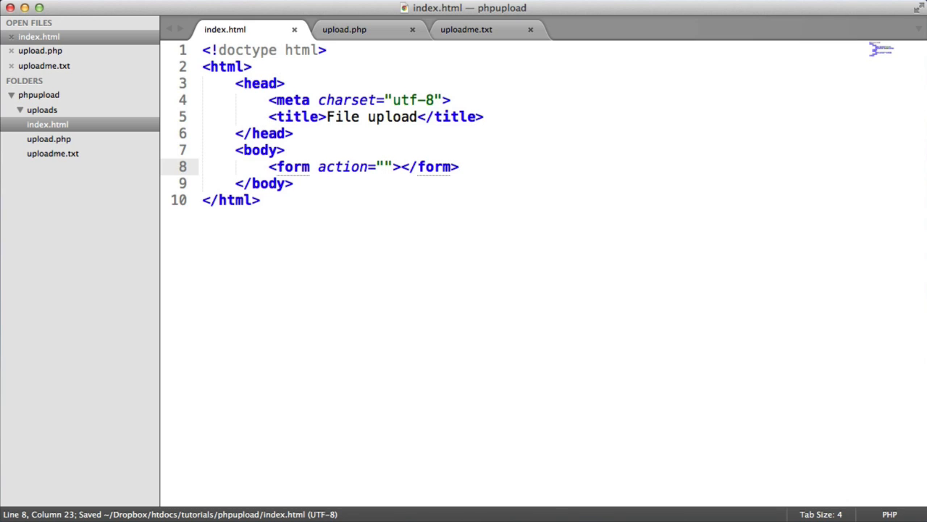
pyautogui.write('upload.php')
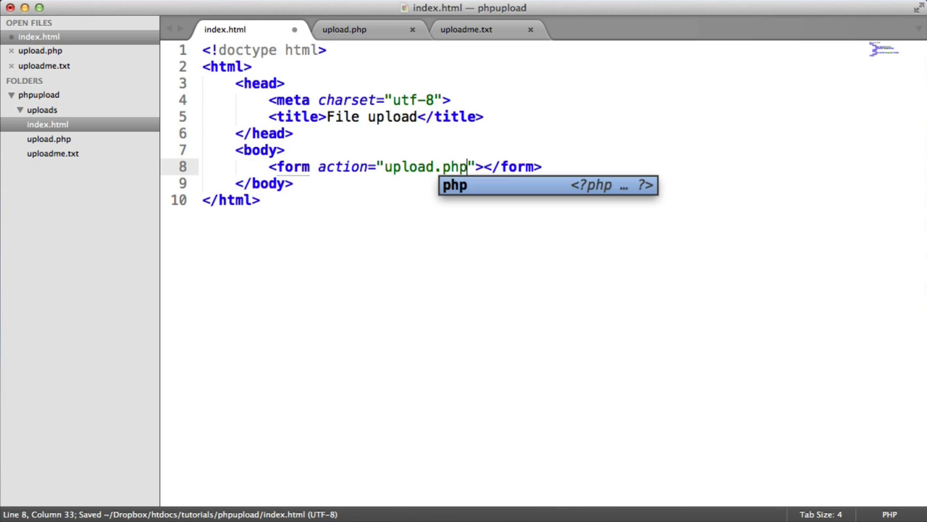
pyautogui.write('method=""')
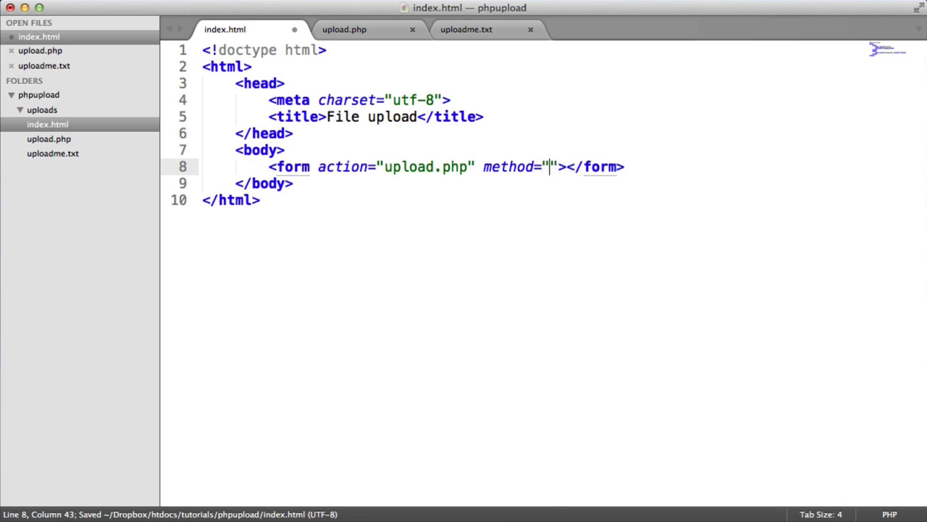
pyautogui.write('post')
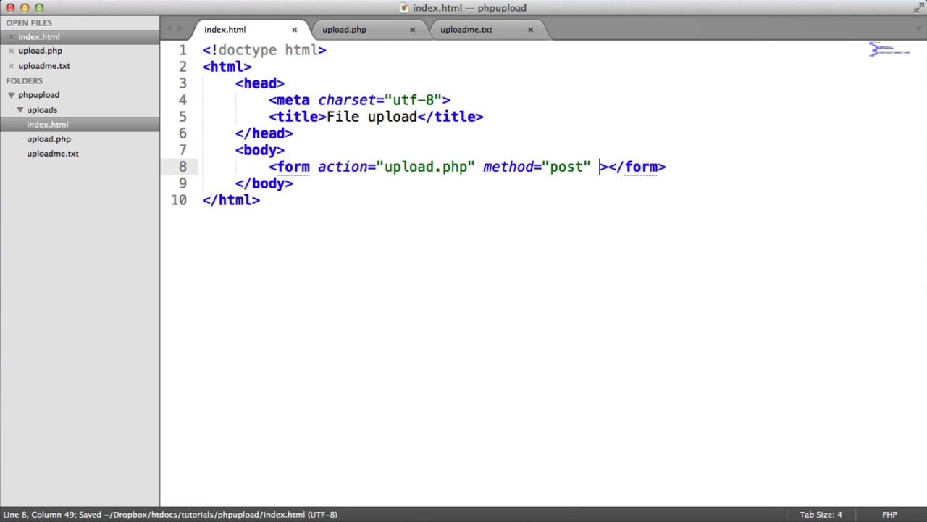
pyautogui.write('enctype')
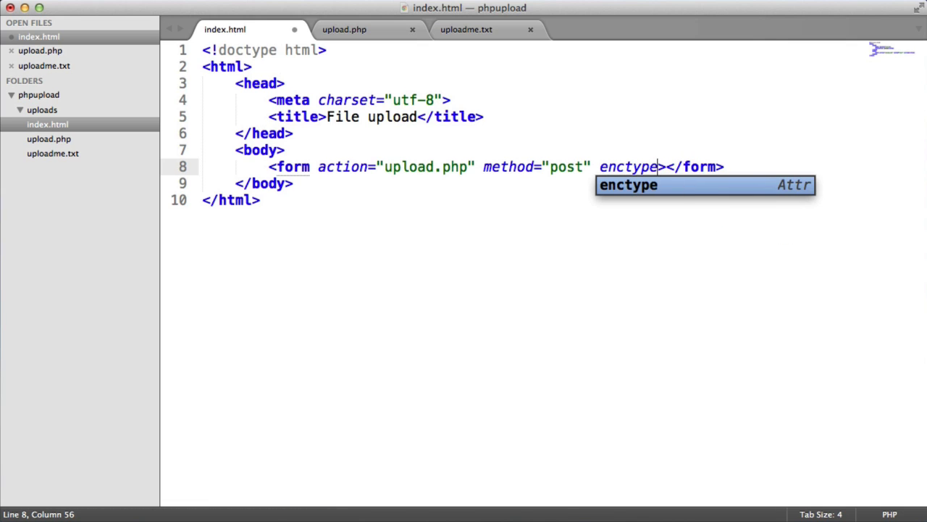
pyautogui.write('="multi"')
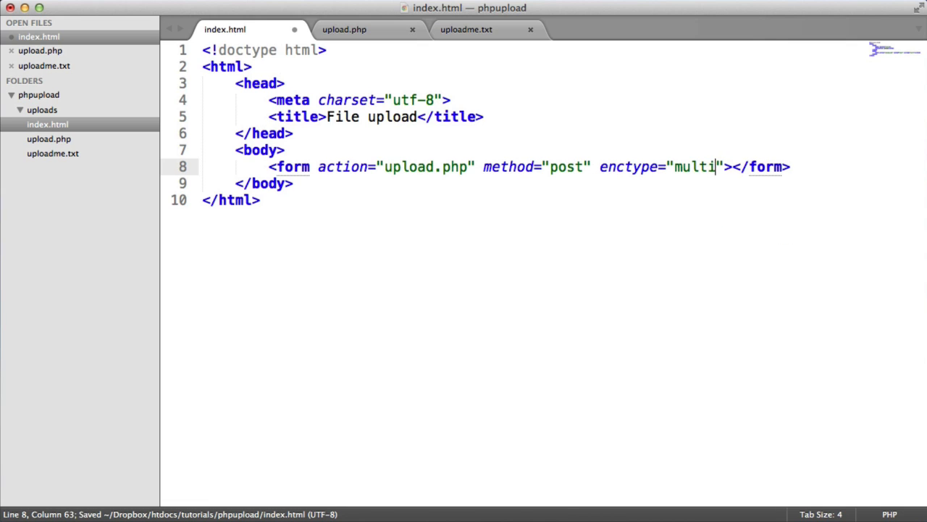
pyautogui.write('part/form-data"')
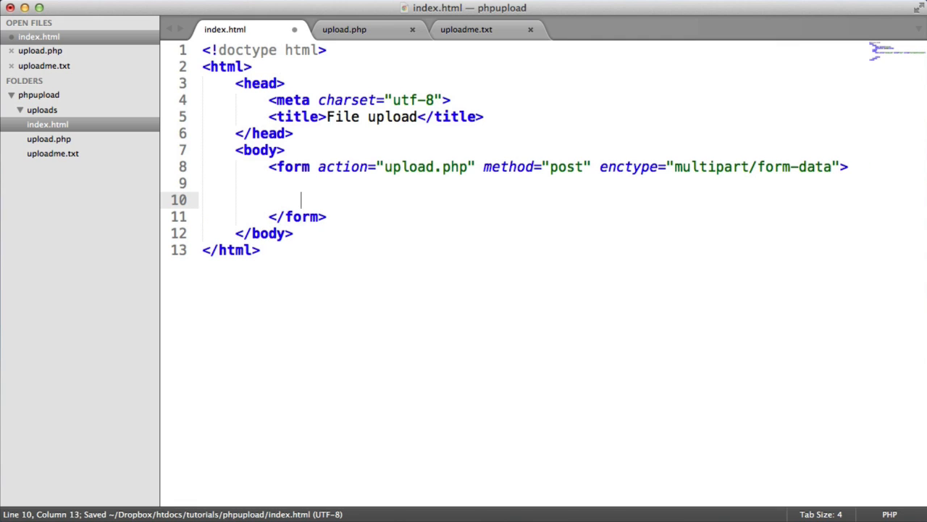
pyautogui.press('Backspace')
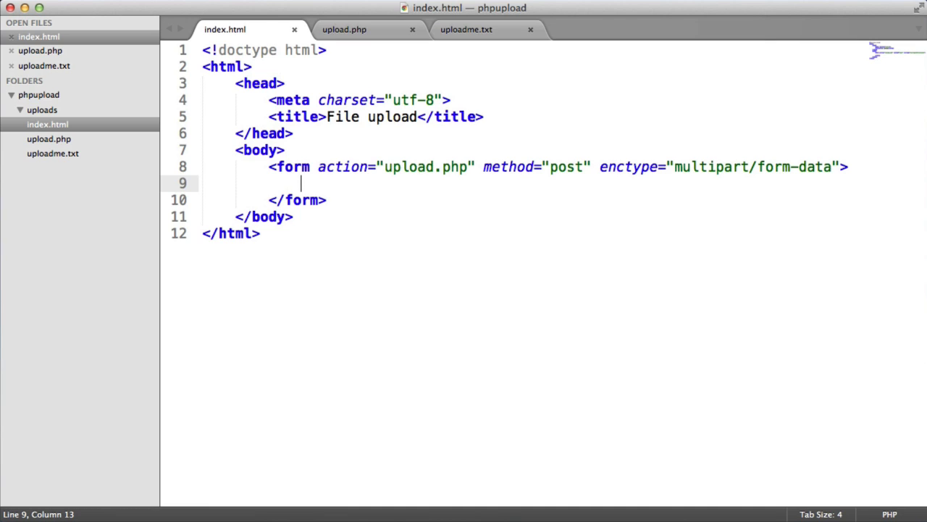
# Add a file input named file and a submit input with value upload inside the form
pyautogui.write('<input type="')
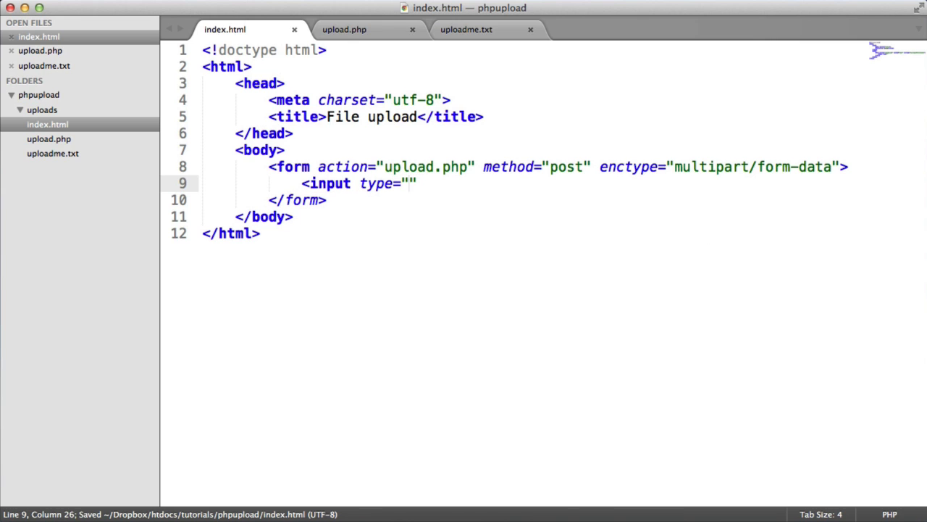
pyautogui.write('file" name="file">')
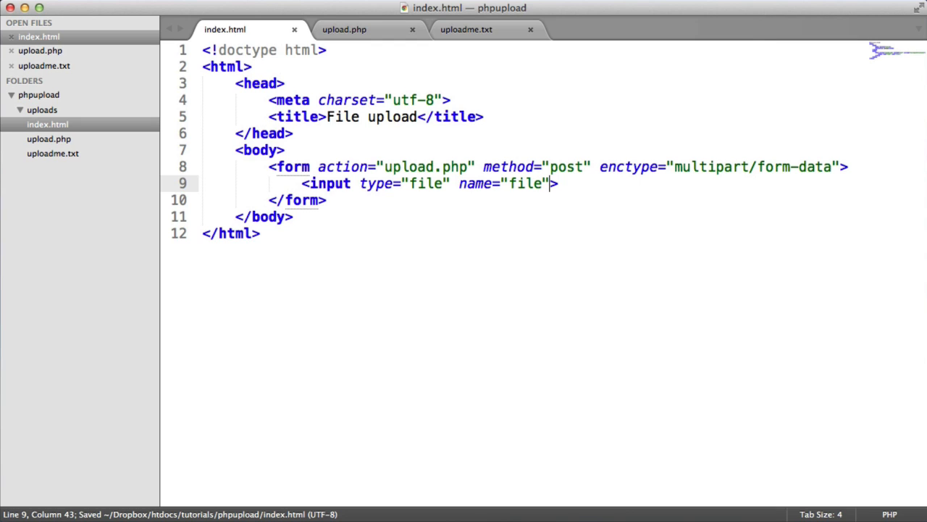
pyautogui.press('Return')
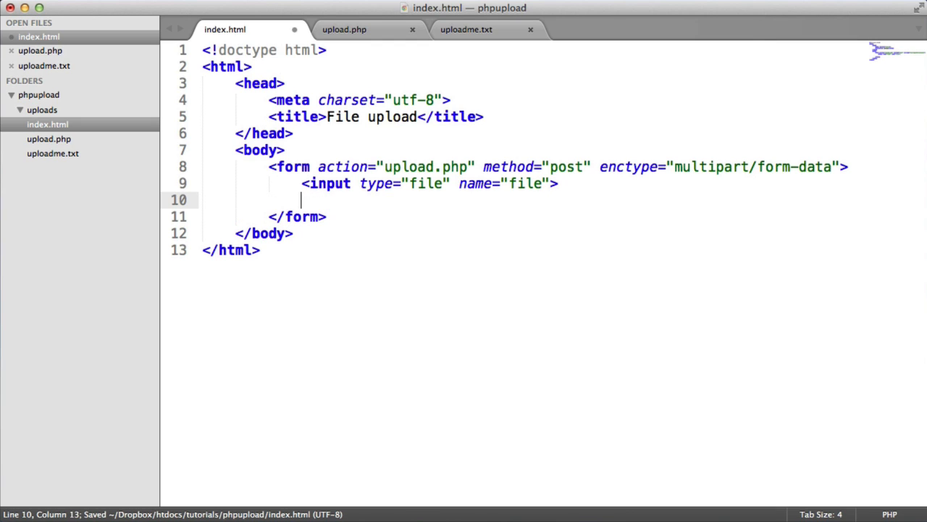
pyautogui.write('<input type="')
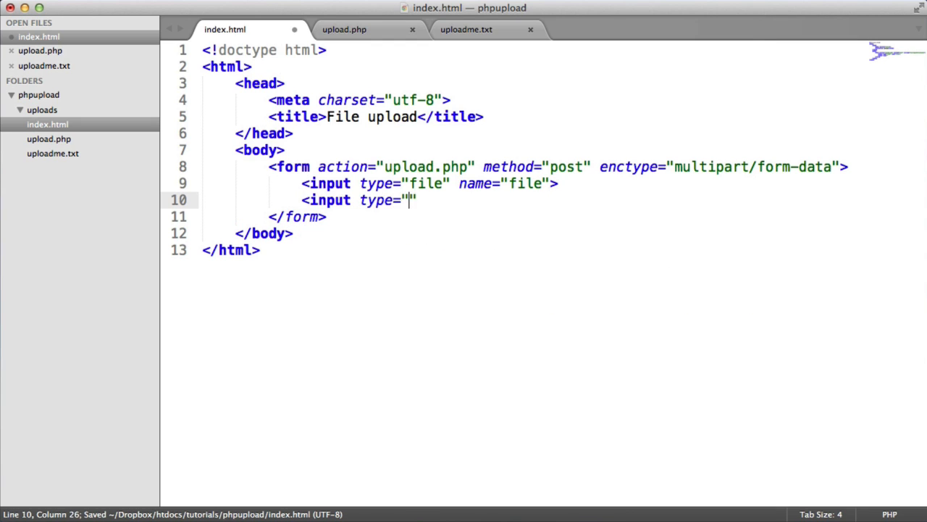
pyautogui.write('submit"')
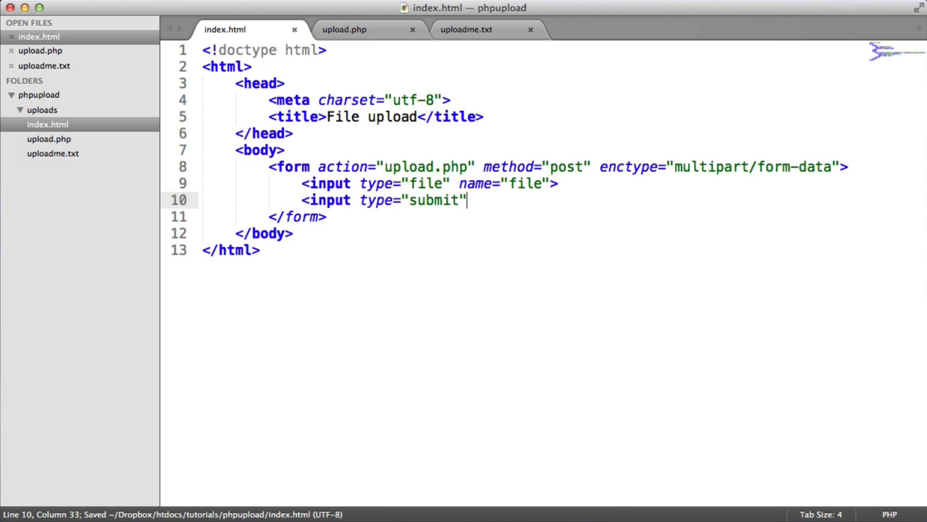
pyautogui.write('value="">')
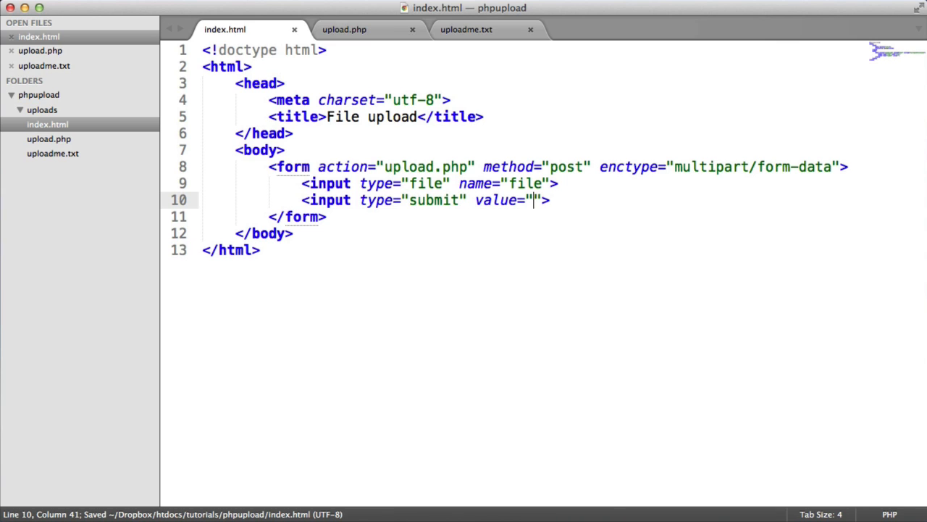
pyautogui.write('upload')
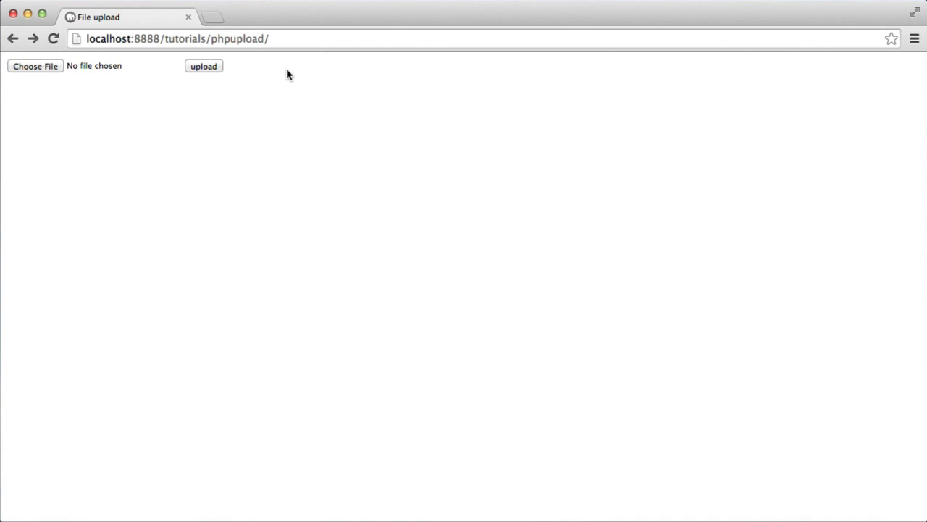
pyautogui.click(34, 67)
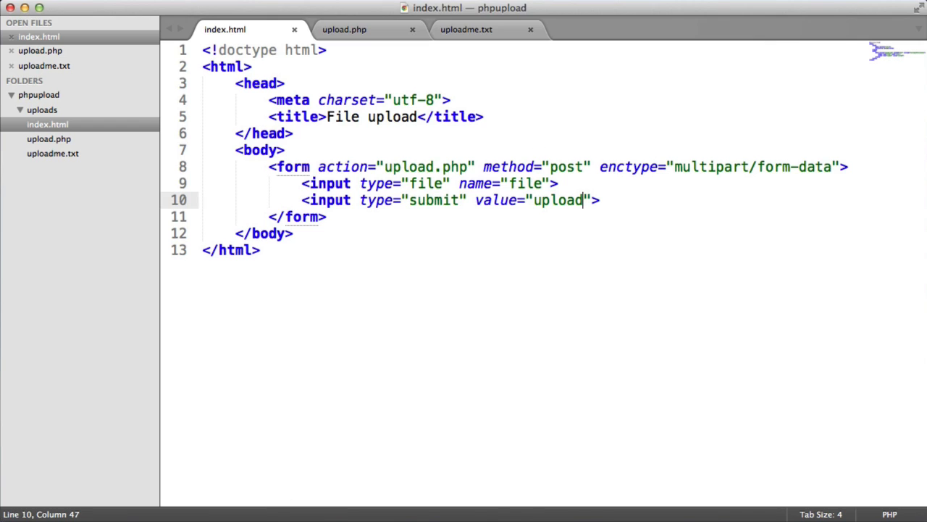
pyautogui.click(345, 29)
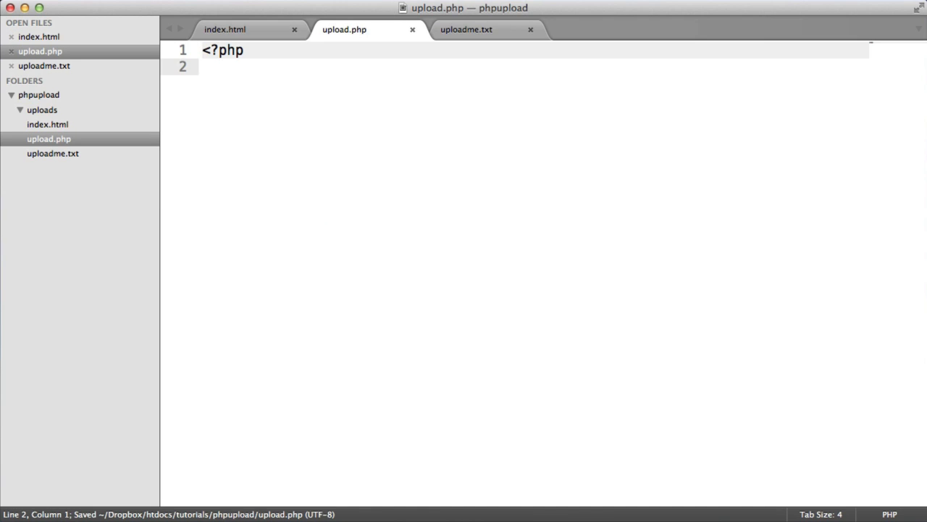
# Write if(isset($_FILES['file'])) { } after confirming the input name in index.html
pyautogui.write('if(')
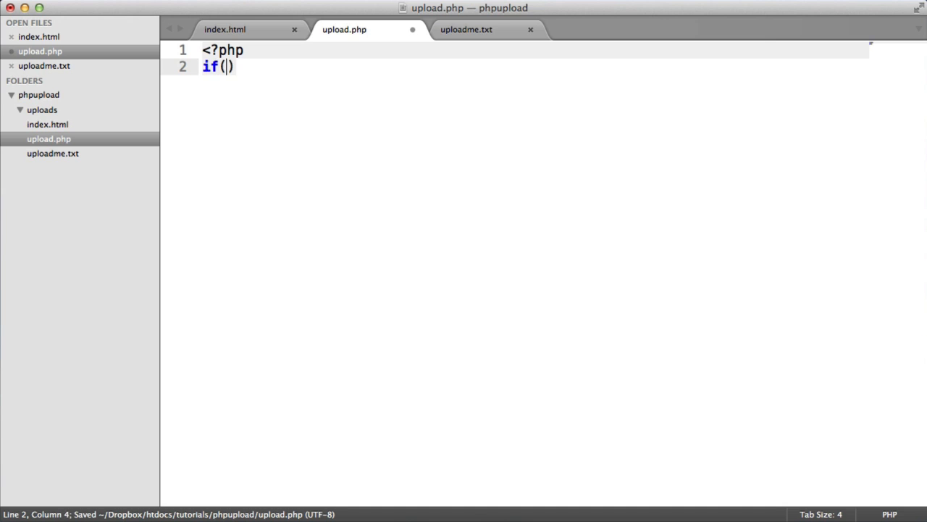
pyautogui.write('isset) {')
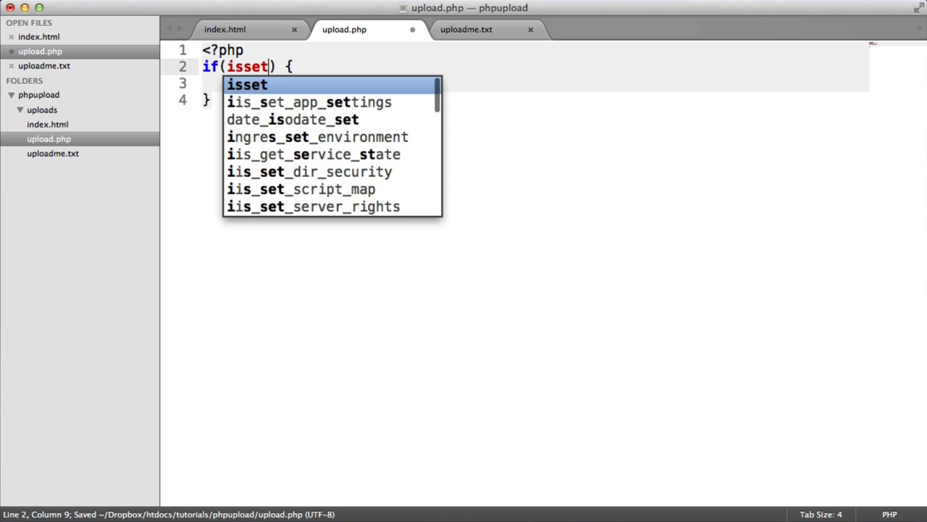
pyautogui.write('($_FILE')
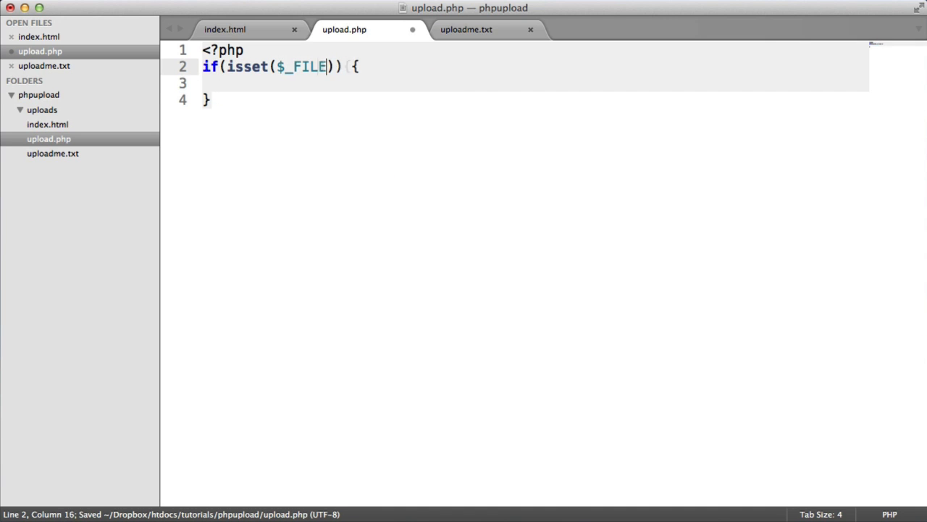
pyautogui.write('S[]')
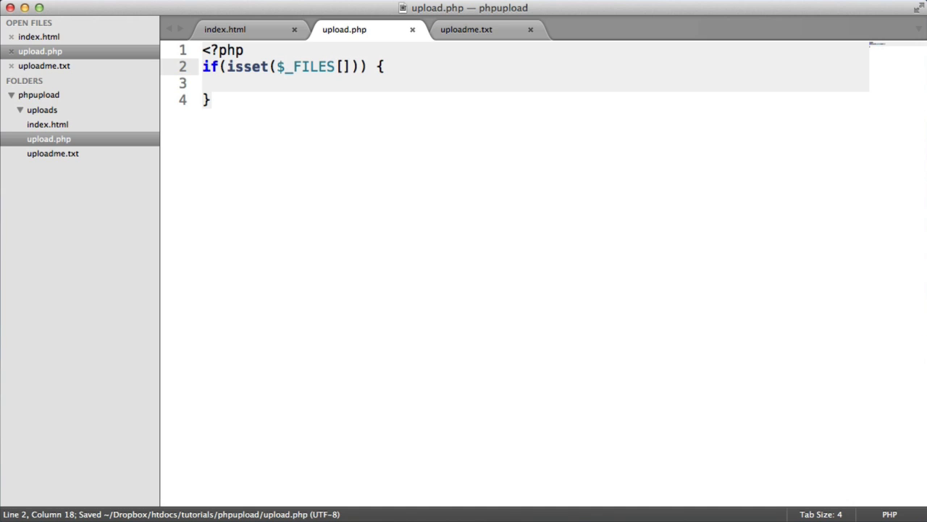
pyautogui.write("'file'")
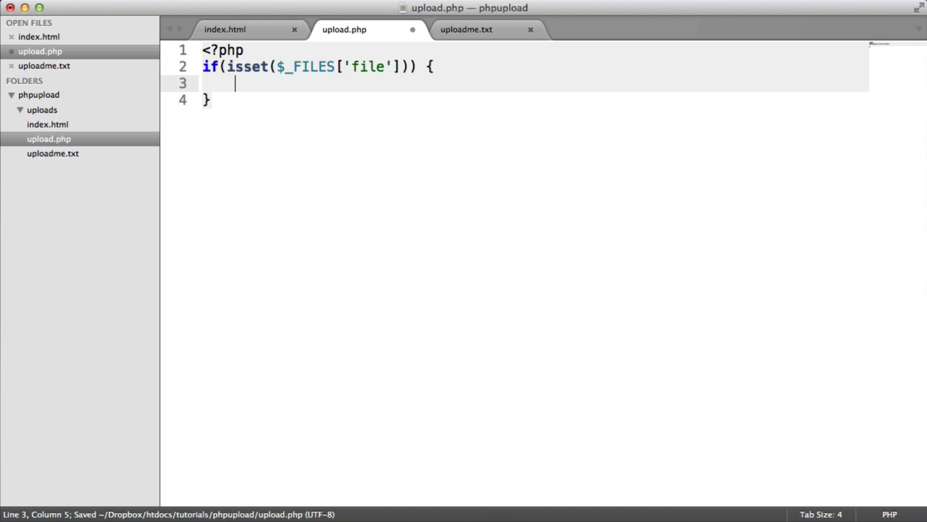
pyautogui.doubleClick(368, 66)
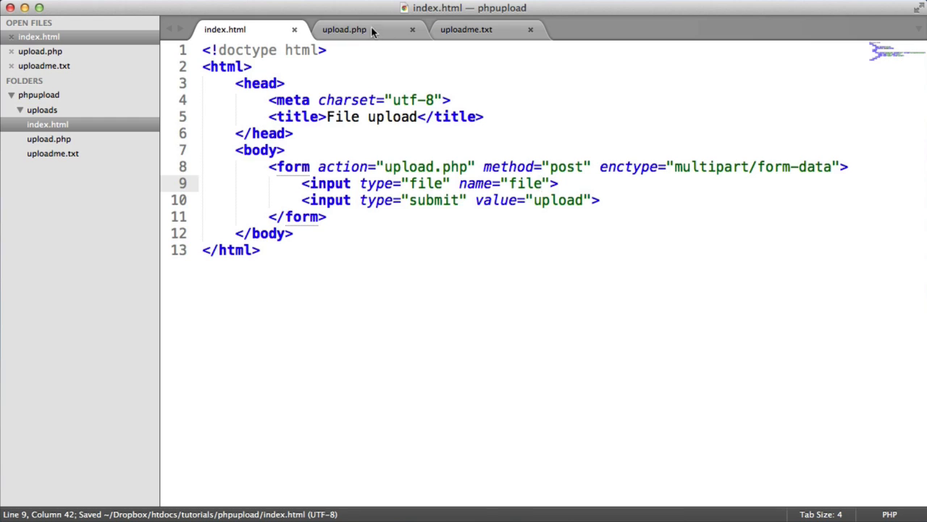
pyautogui.click(345, 29)
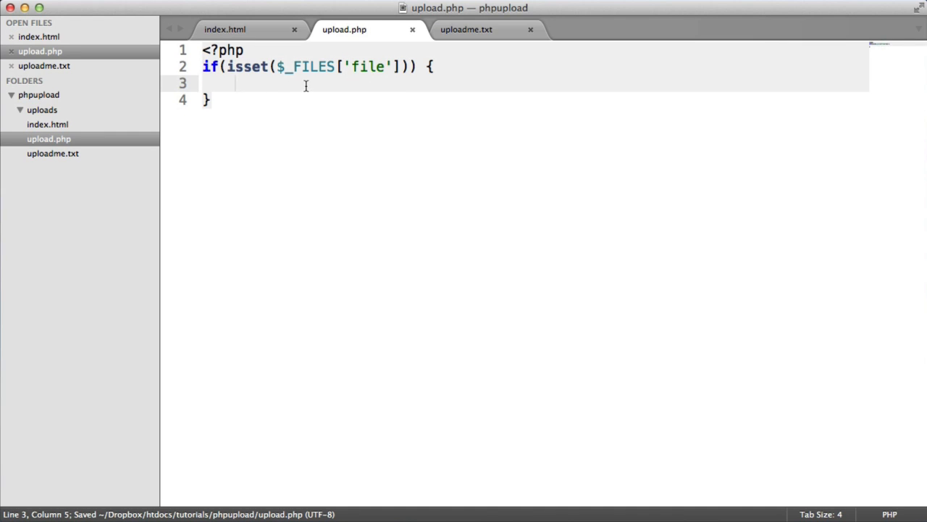
# Assign $file = $_FILES['file']; and begin printing $file inside the block
pyautogui.write('$file =')
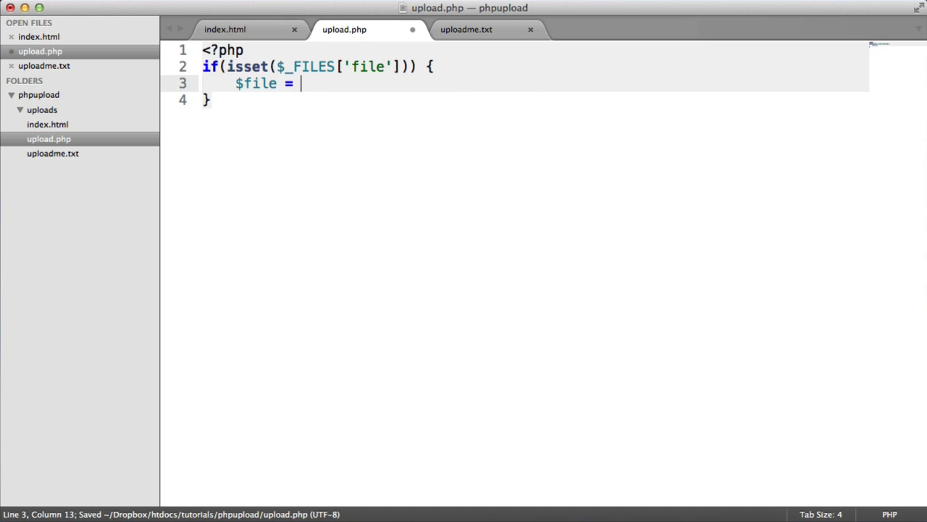
pyautogui.write('$_FILES[]')
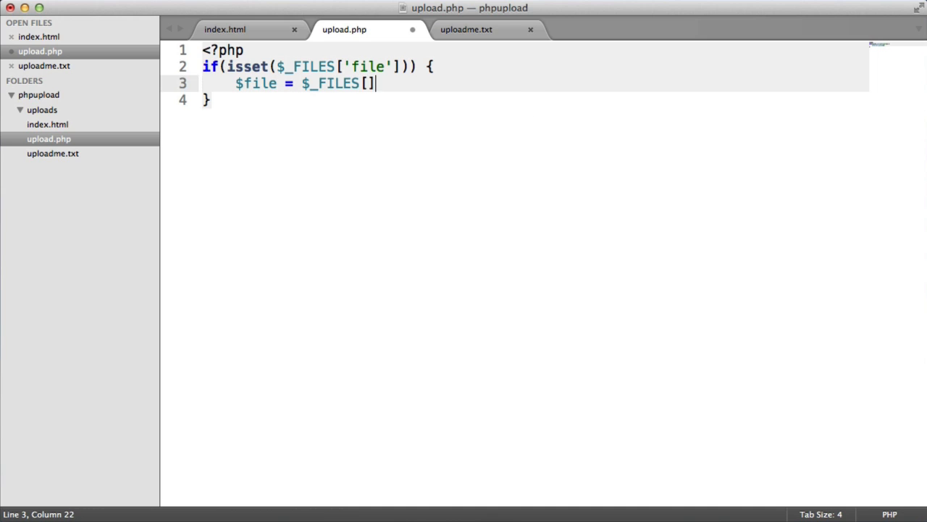
pyautogui.write("'f'];")
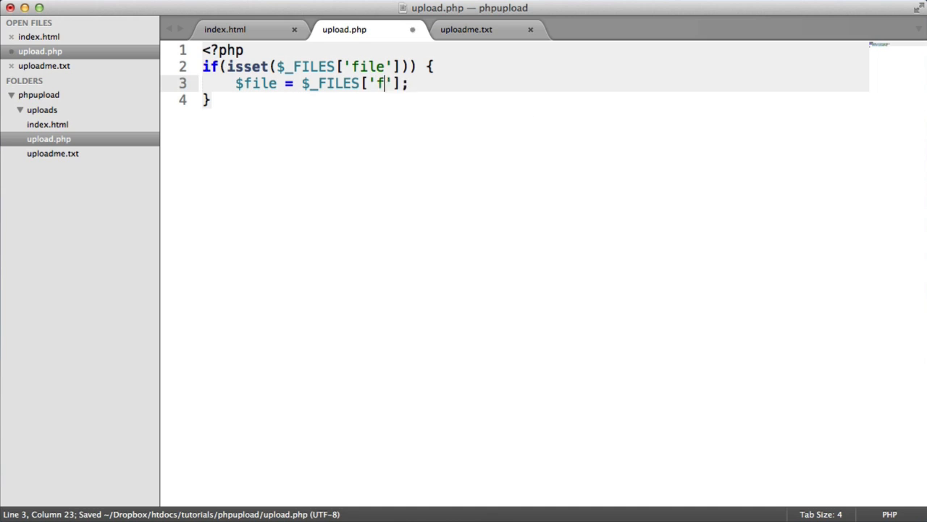
pyautogui.press('Return')
pyautogui.write('print_r();')
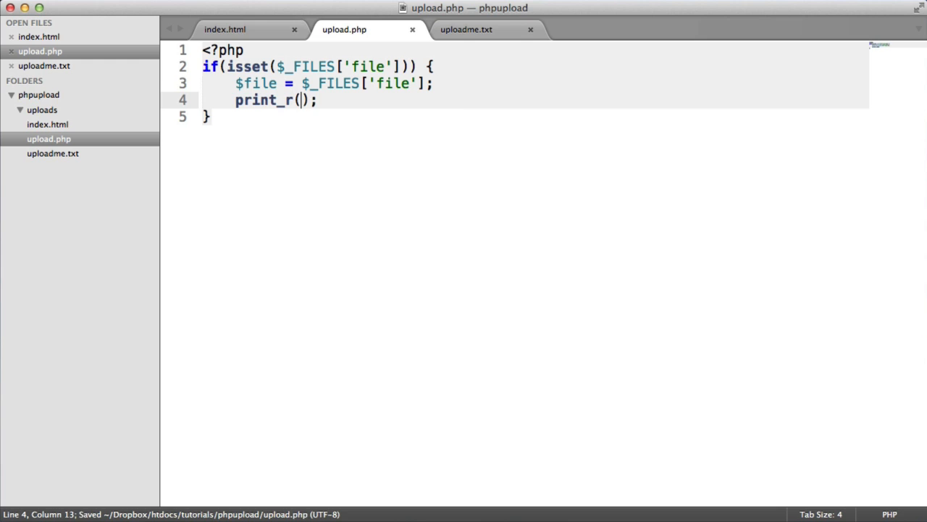
pyautogui.write('$file')
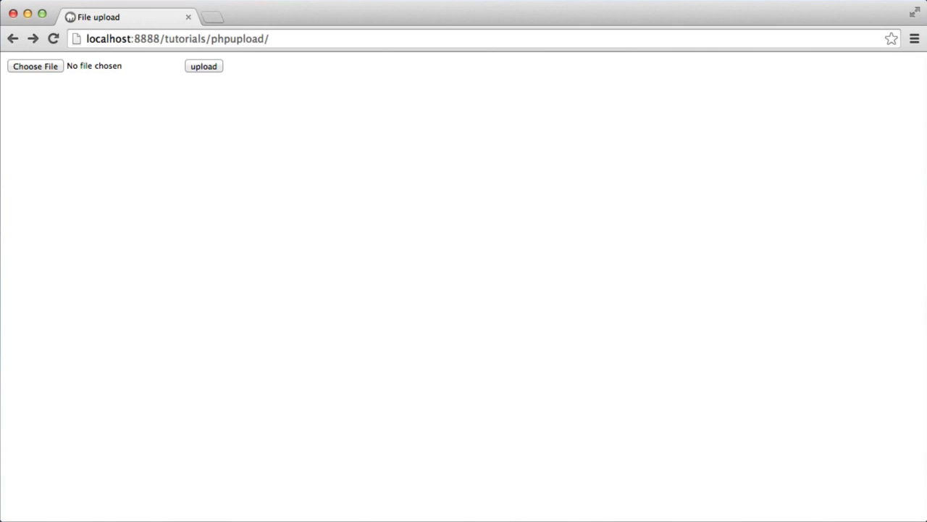
# Upload uploadme.txt through the form and inspect its printed array (text/plain, size 9)
pyautogui.click(34, 67)
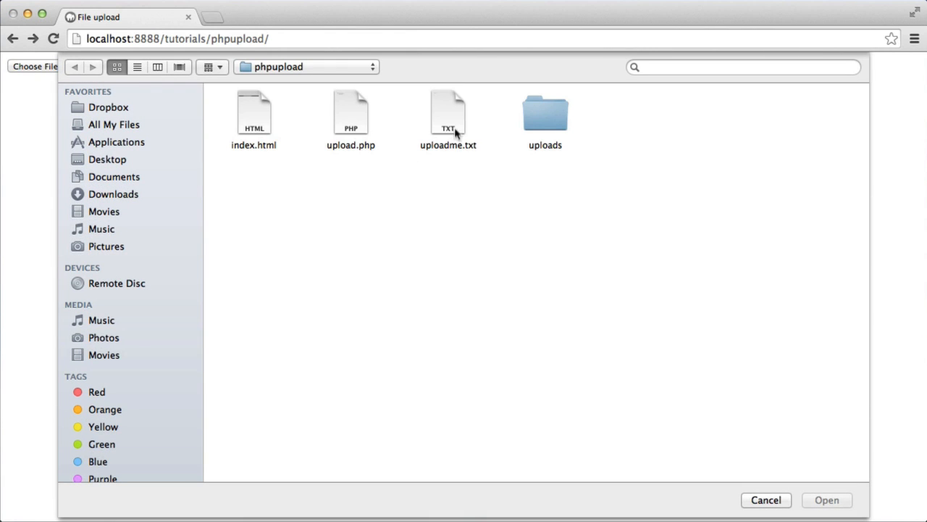
pyautogui.click(826, 500)
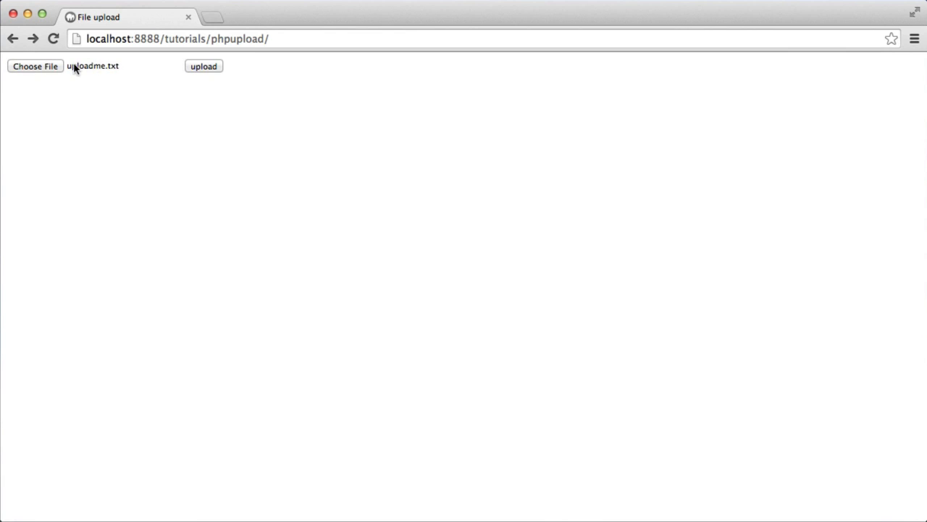
pyautogui.click(203, 66)
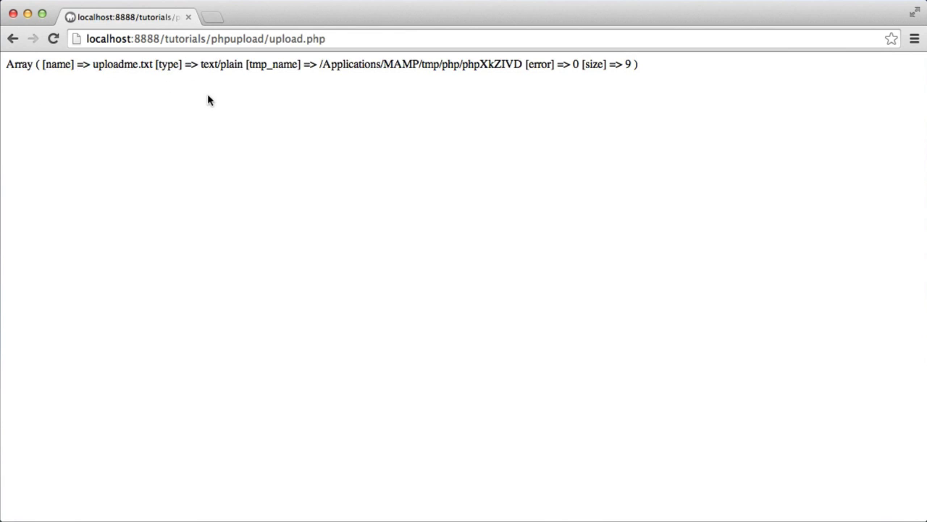
pyautogui.moveTo(109, 66)
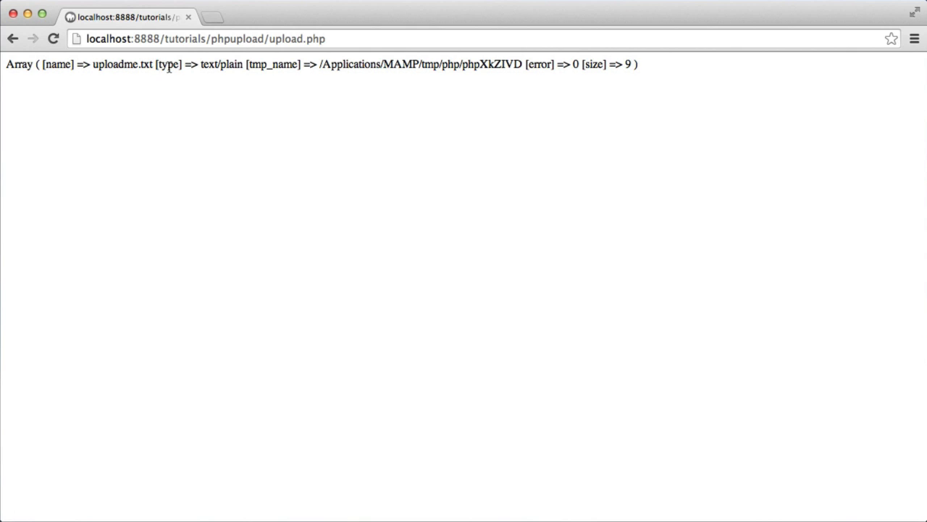
pyautogui.moveTo(228, 70)
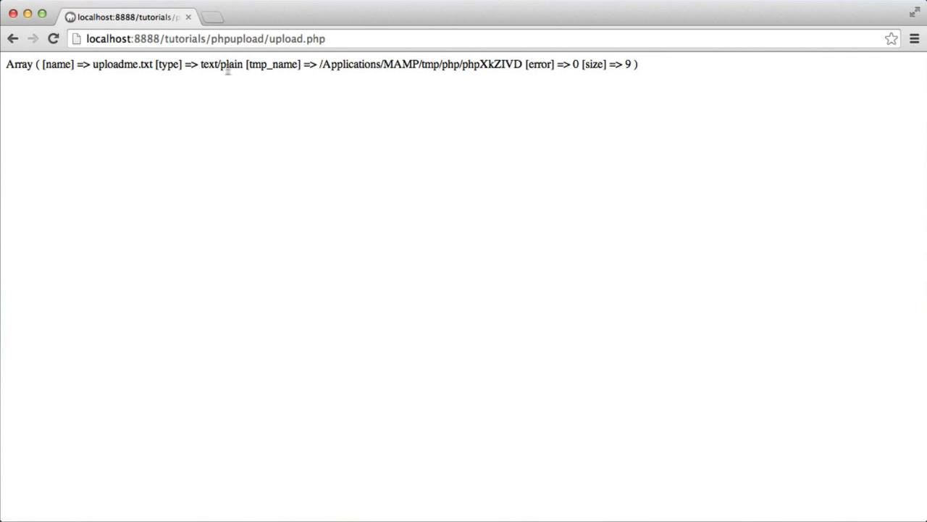
pyautogui.doubleClick(222, 64)
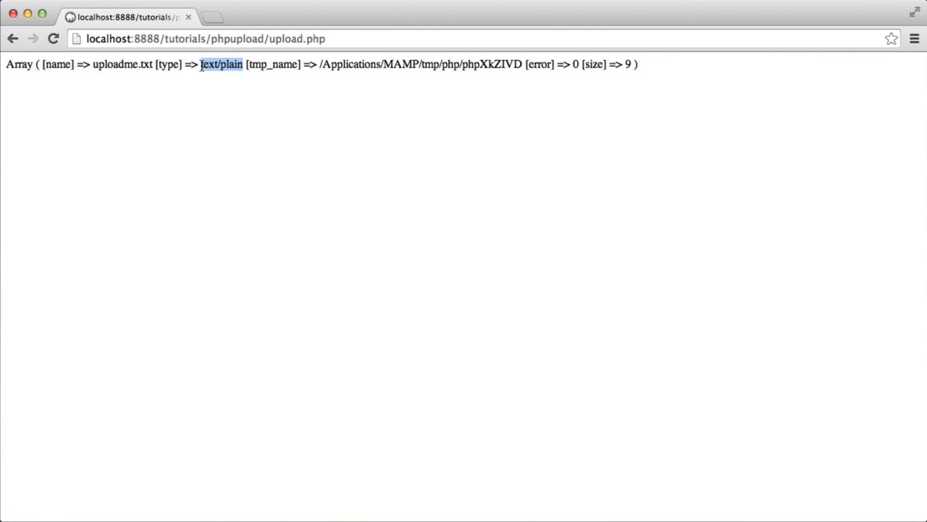
pyautogui.moveTo(279, 111)
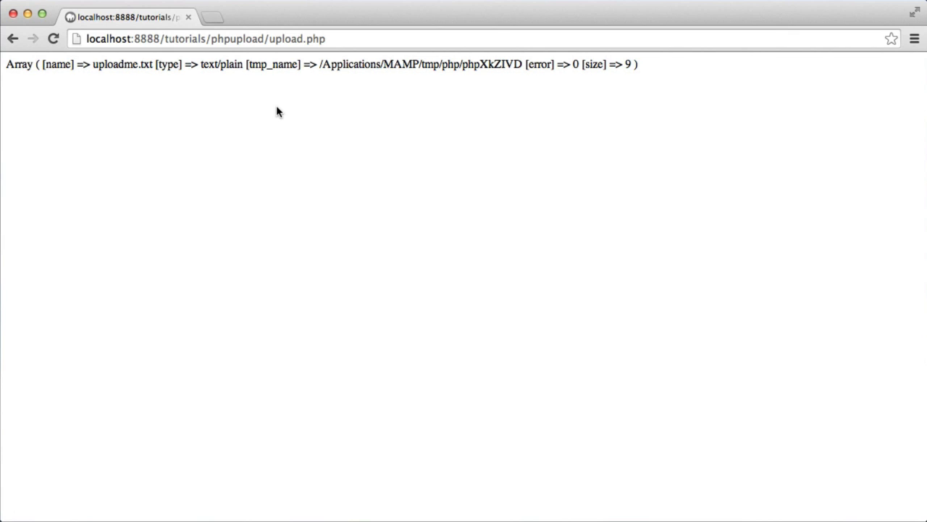
pyautogui.moveTo(324, 59)
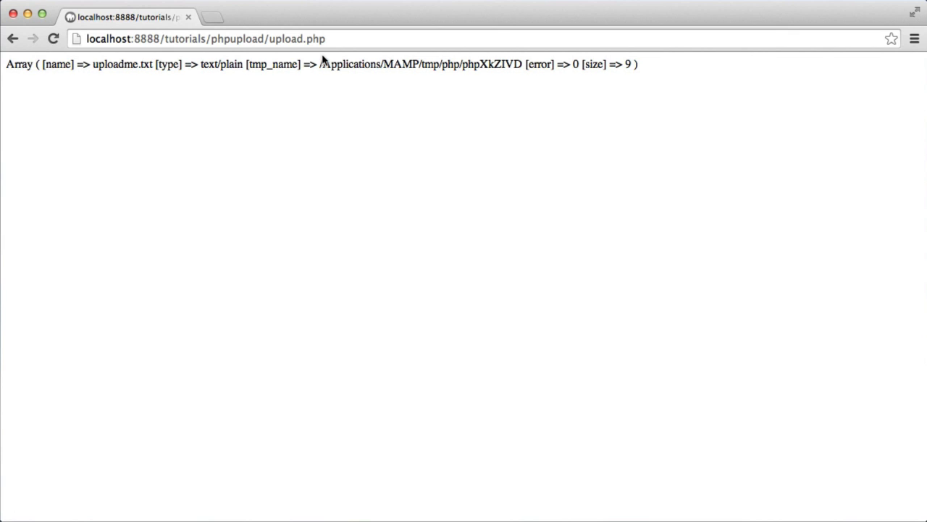
pyautogui.moveTo(356, 101)
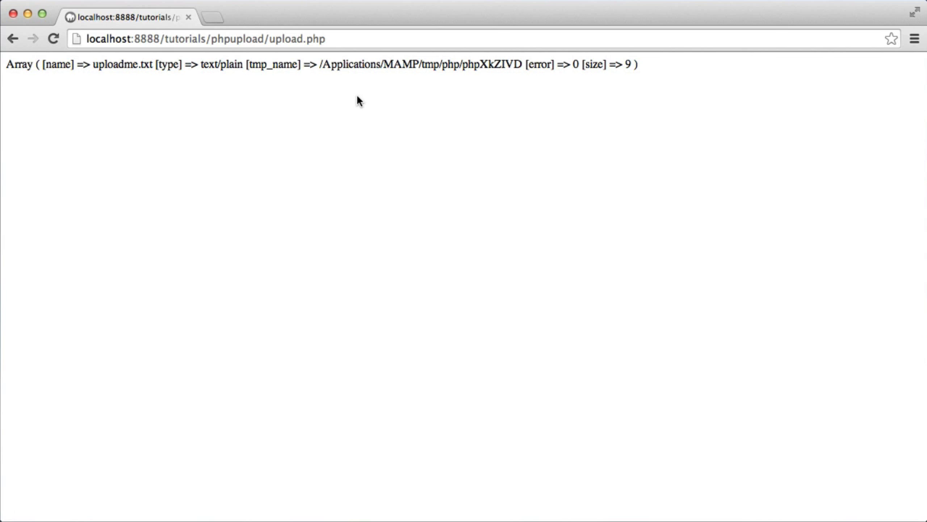
pyautogui.doubleClick(539, 64)
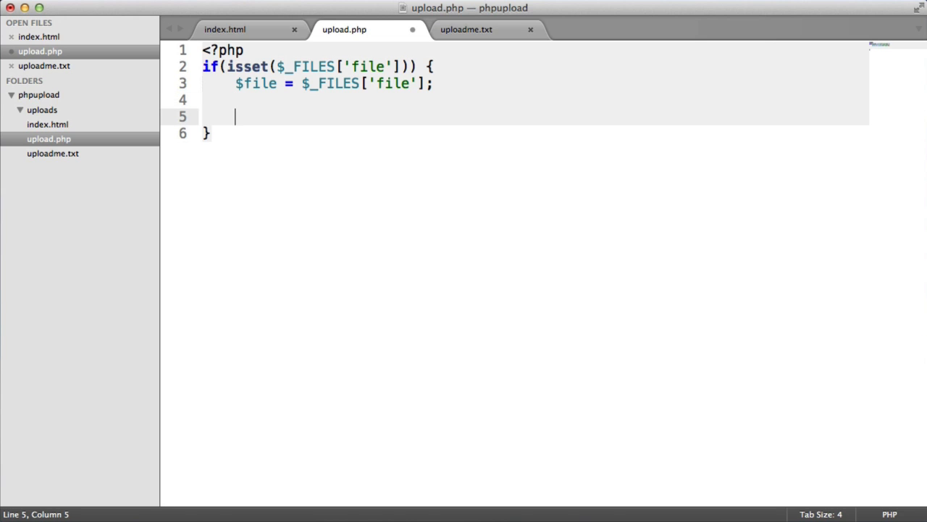
# Under '// File properties' define $file_name, $file_tmp and $file_size from $file['name'], ['tmp_name'], ['size']
pyautogui.write('// File pro')
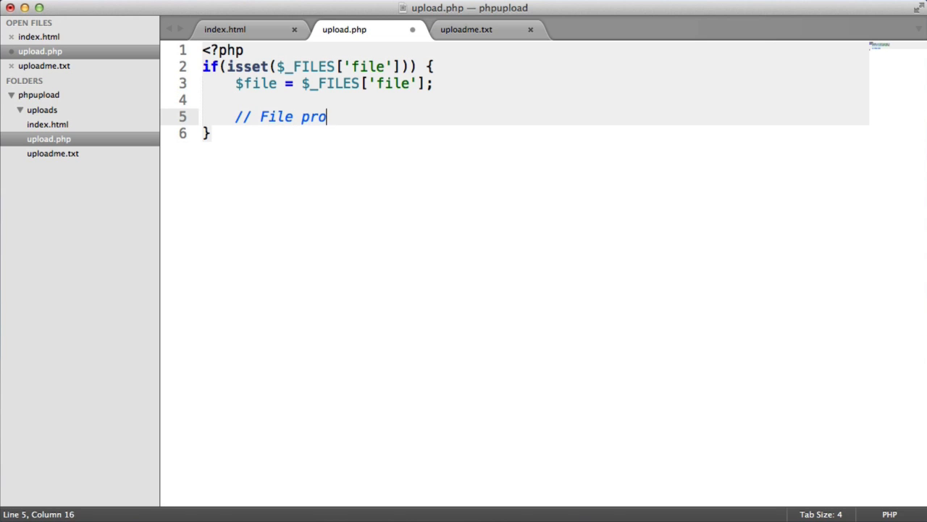
pyautogui.write('perties')
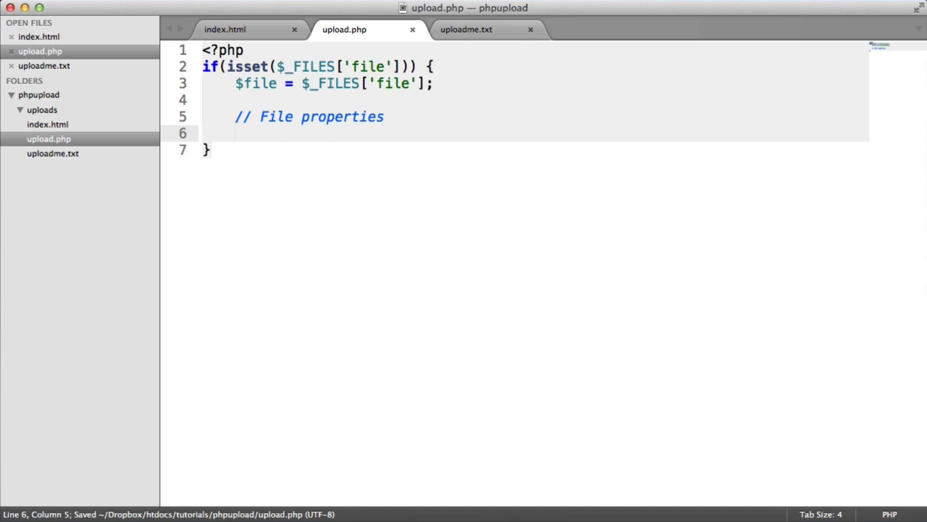
pyautogui.write('$file_n')
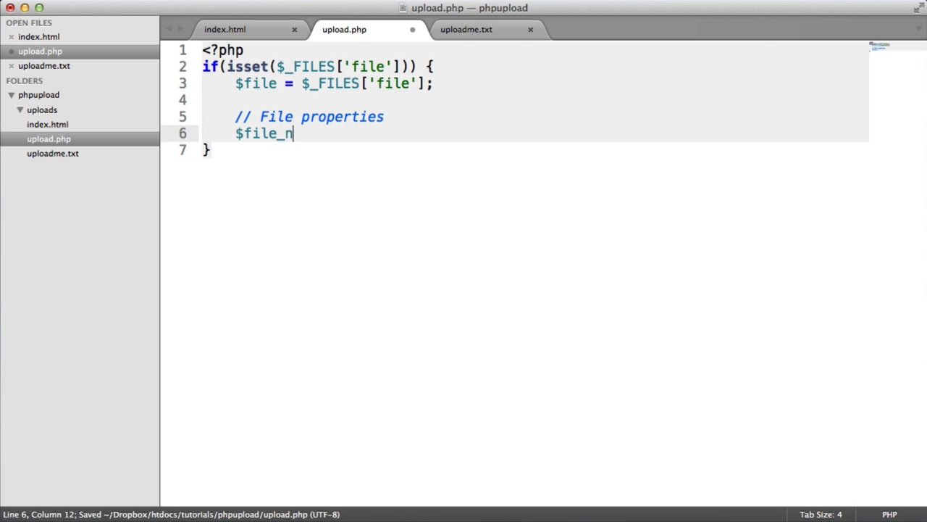
pyautogui.write('ame = $')
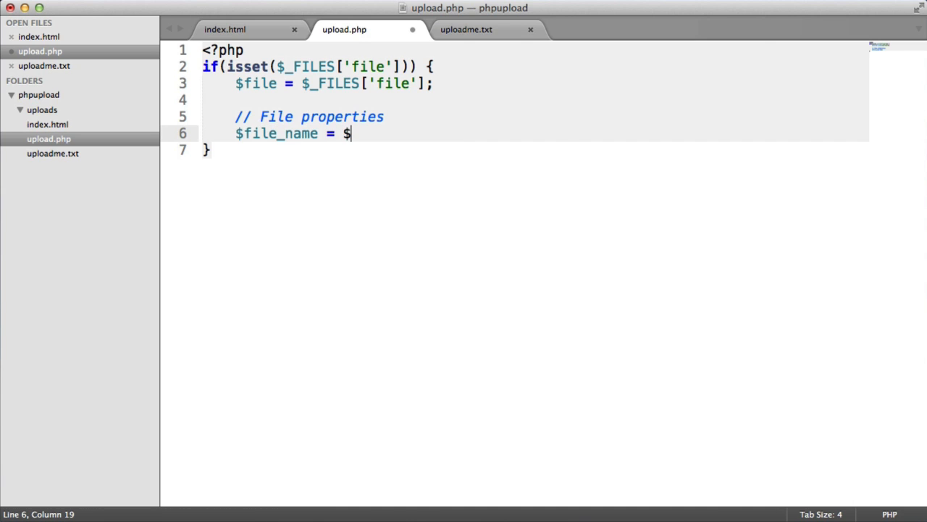
pyautogui.write("file['']")
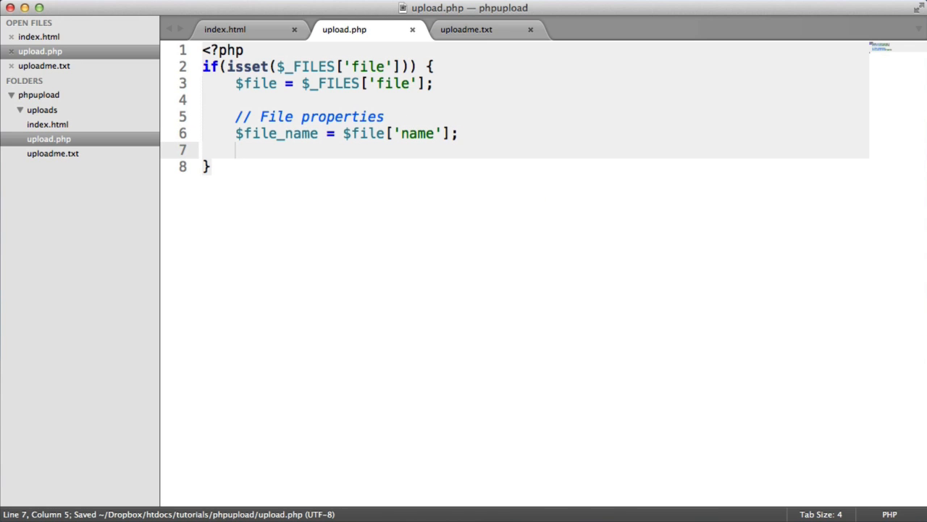
pyautogui.write('$file')
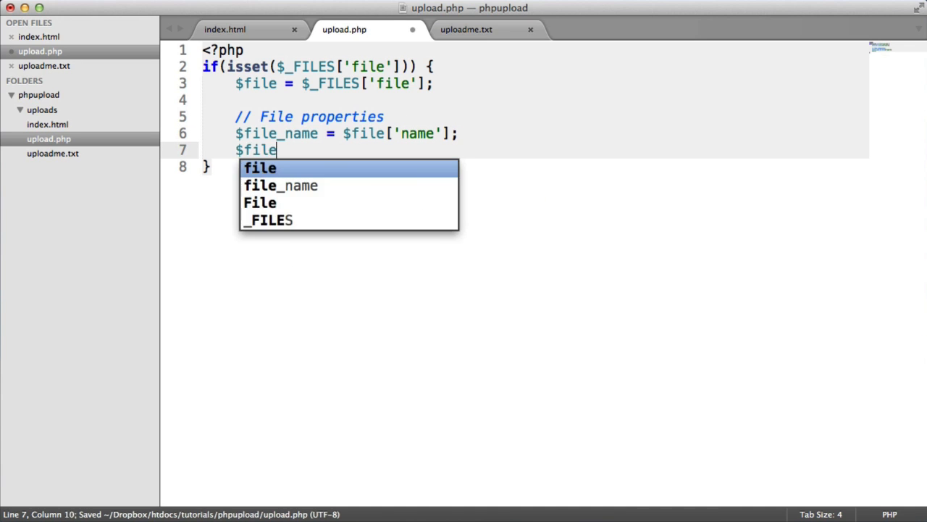
pyautogui.write('_tmp =')
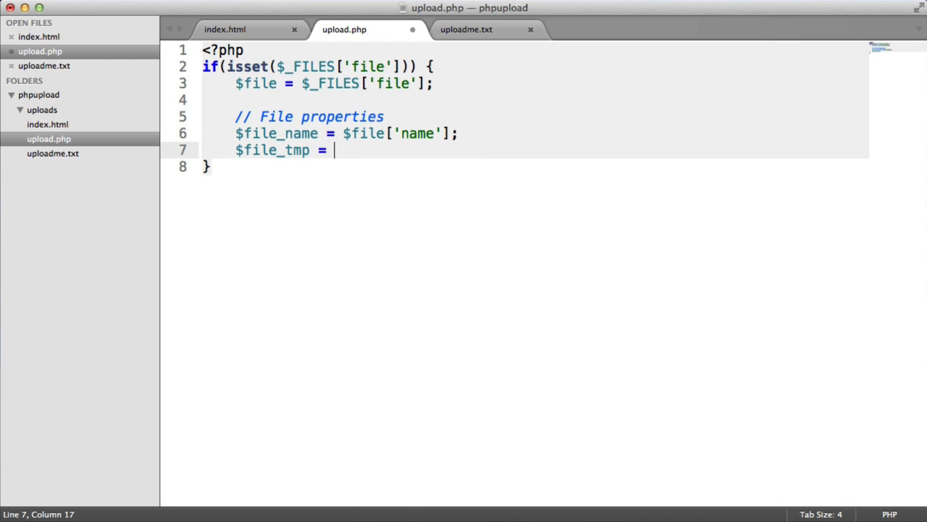
pyautogui.write('$file[];')
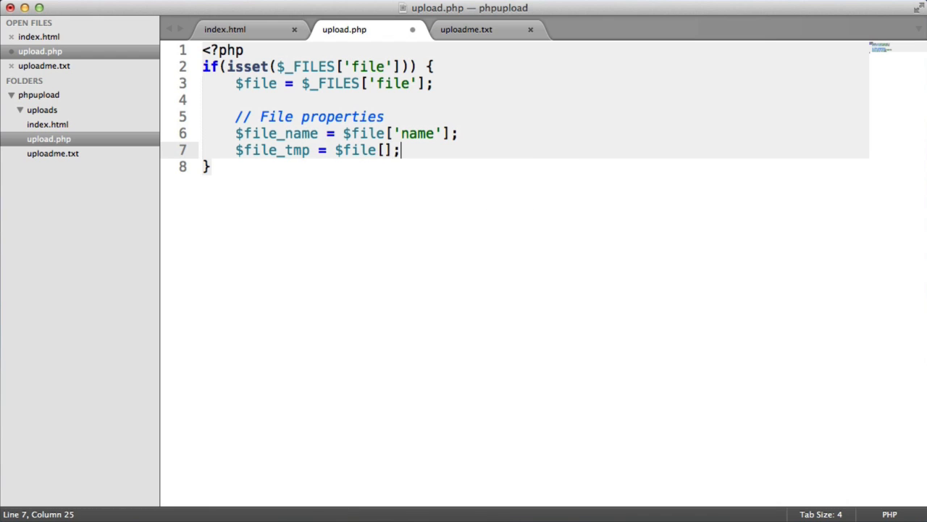
pyautogui.write("''")
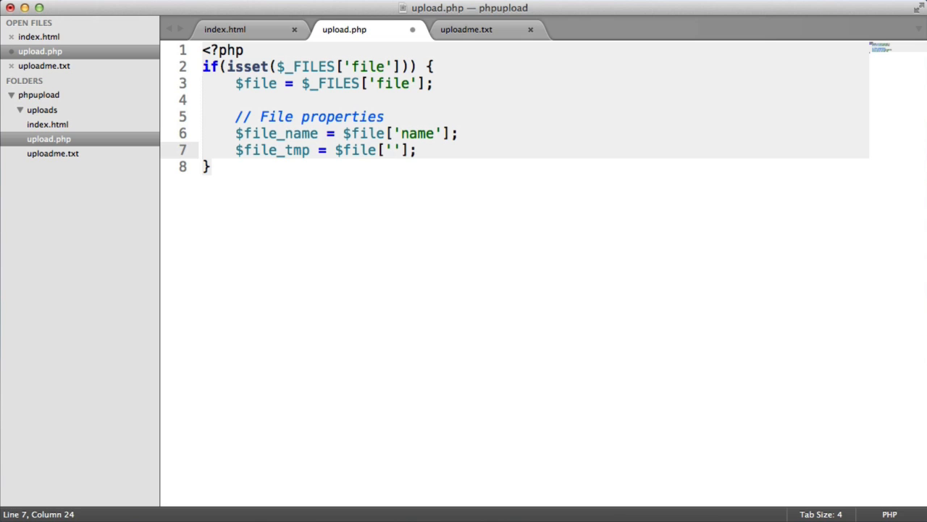
pyautogui.write('tmp_name')
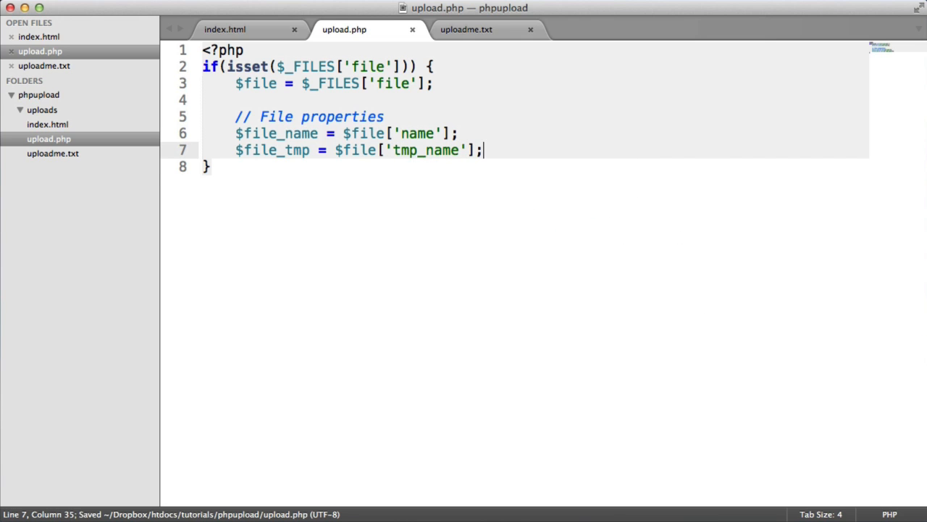
pyautogui.write('$file_size = $file')
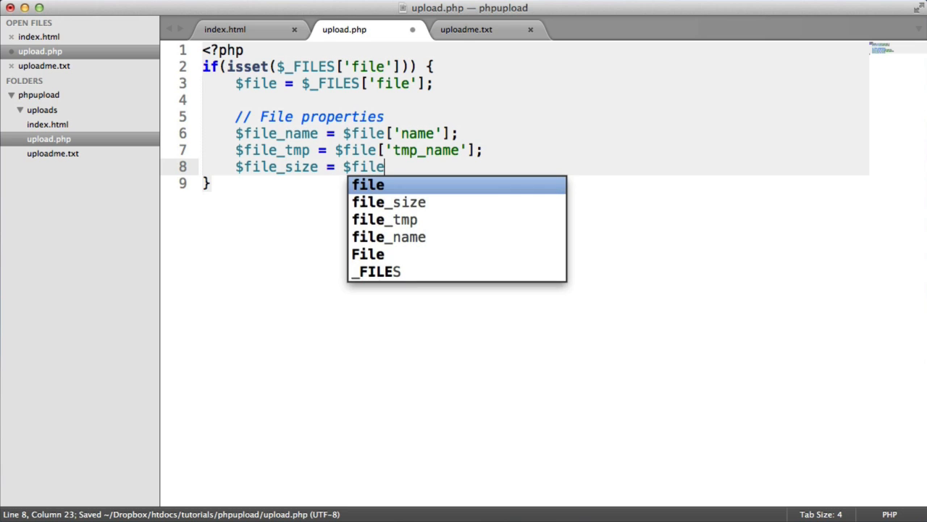
pyautogui.write("'size'];")
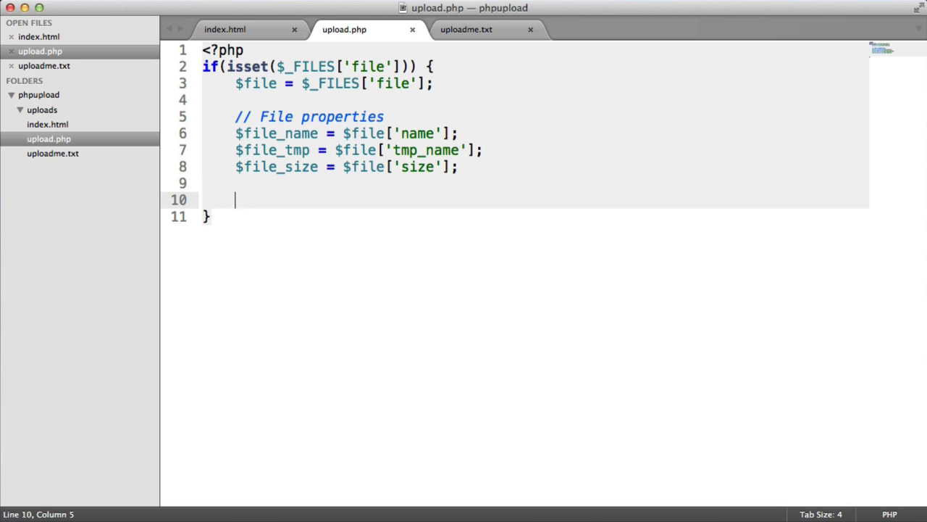
# Under '// Work out the file extension' set $file_ext = explode('.', $file_name);
pyautogui.write('/')
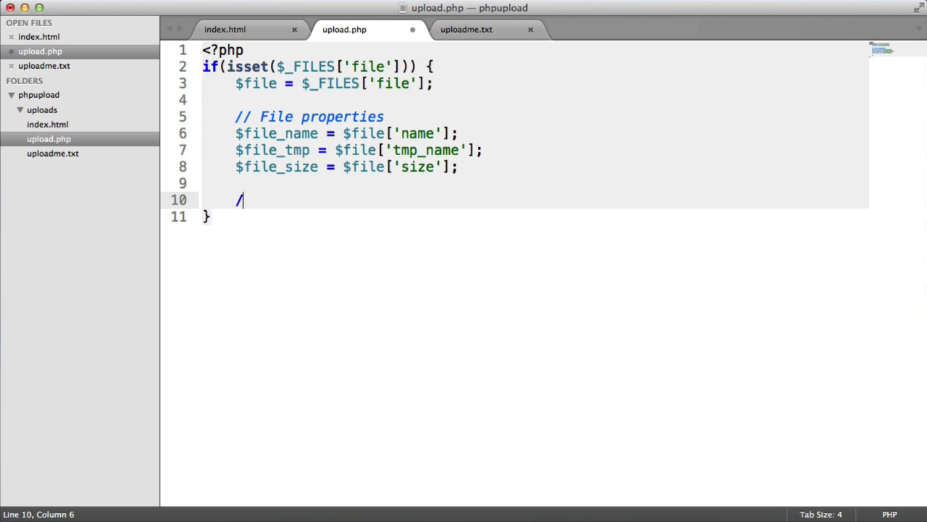
pyautogui.write('/ Work out the')
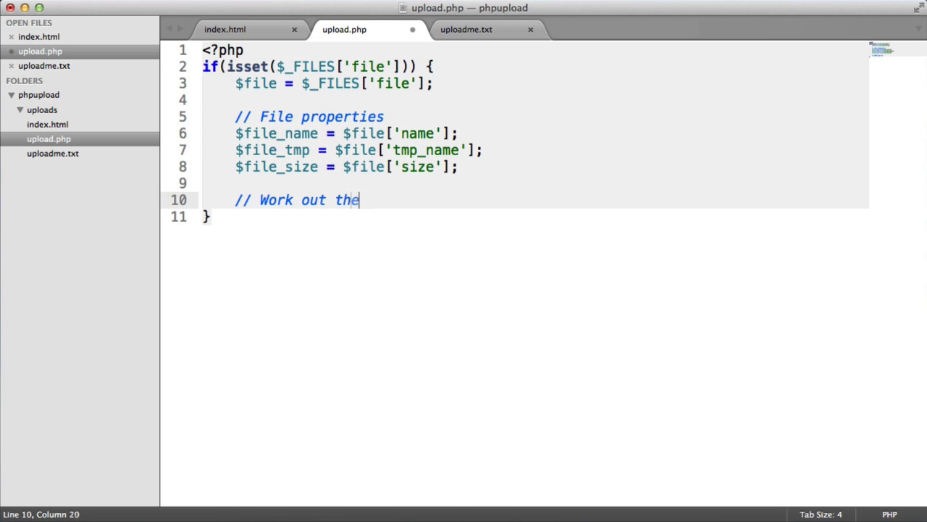
pyautogui.write('file extension')
pyautogui.write('$file_ext')
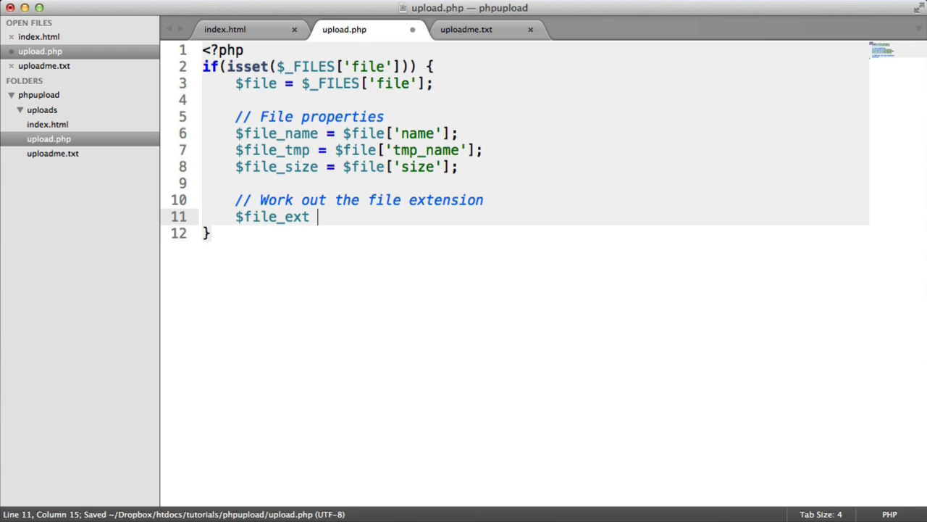
pyautogui.write('= cplode')
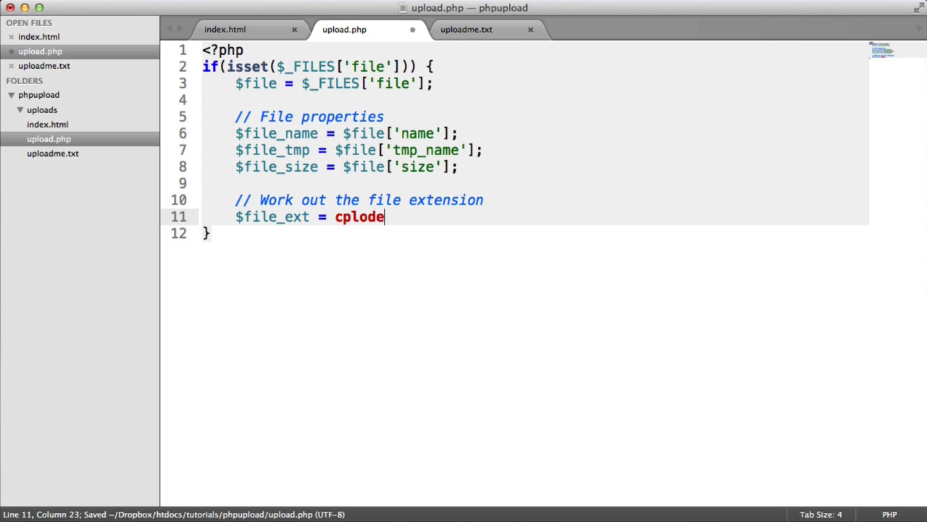
pyautogui.write('explo')
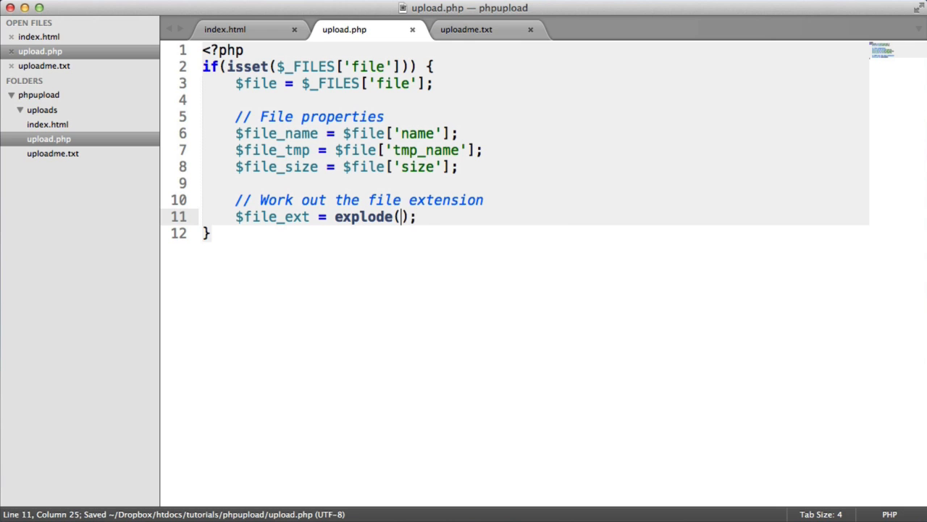
pyautogui.write("'',")
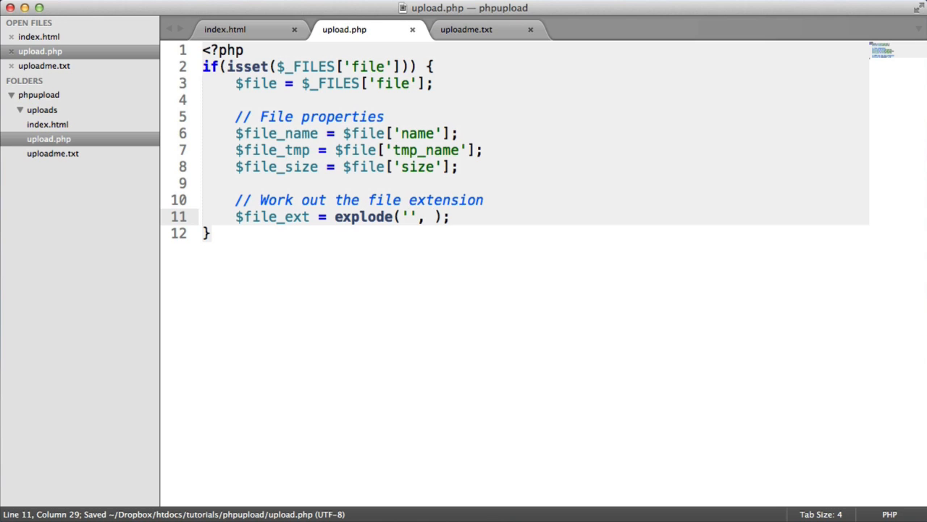
pyautogui.write('$file_name')
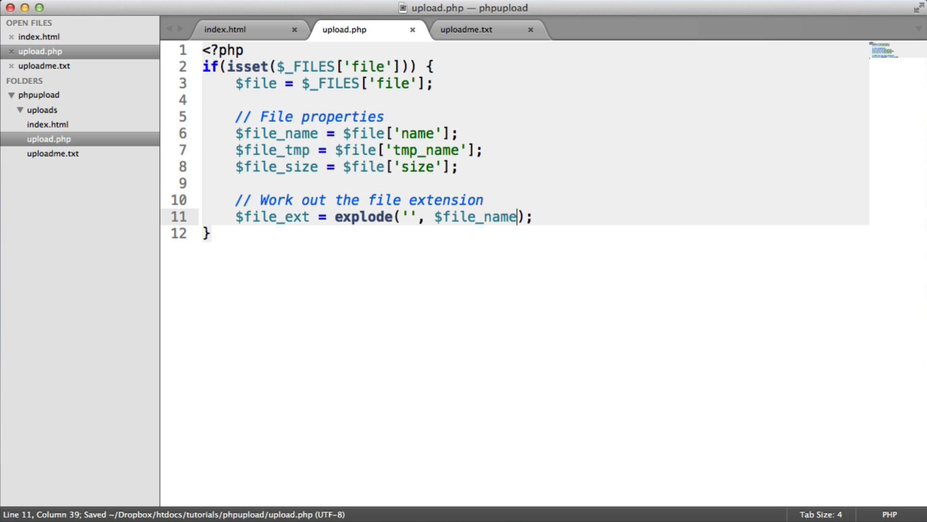
pyautogui.write('.')
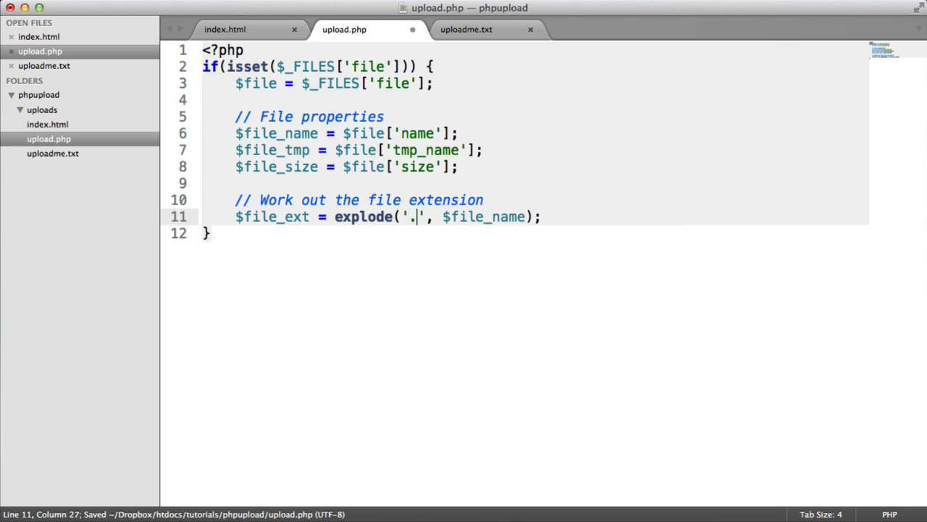
# Add print_r($file_ext); for debugging and move to the browser to test it
pyautogui.write('print_r($);')
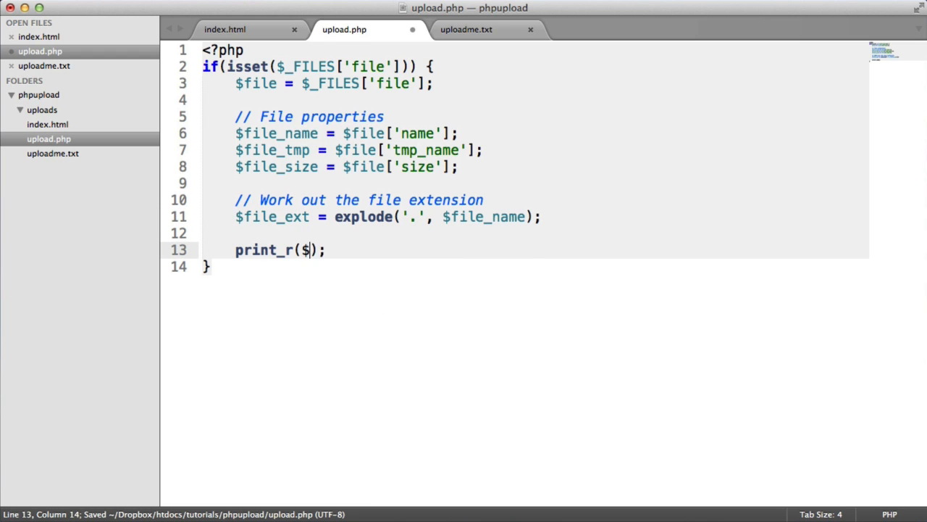
pyautogui.write('file_ext')
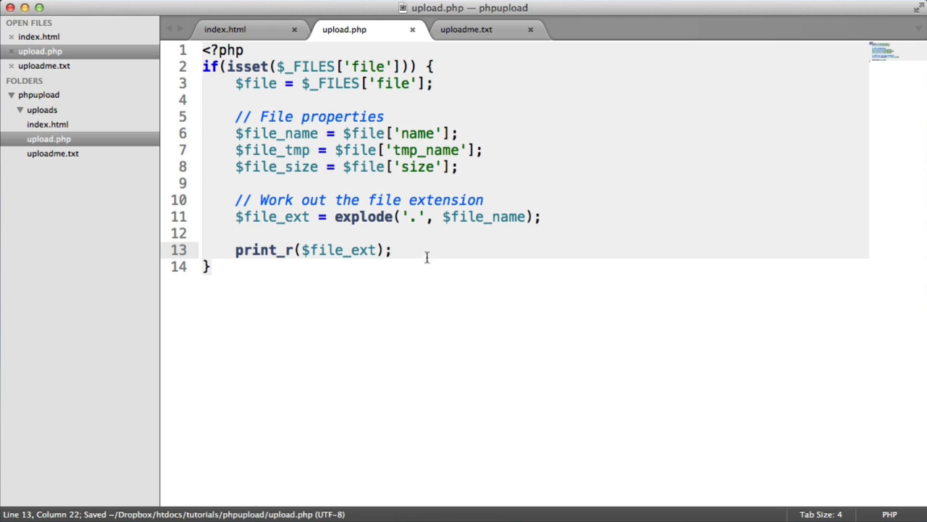
pyautogui.doubleClick(484, 216)
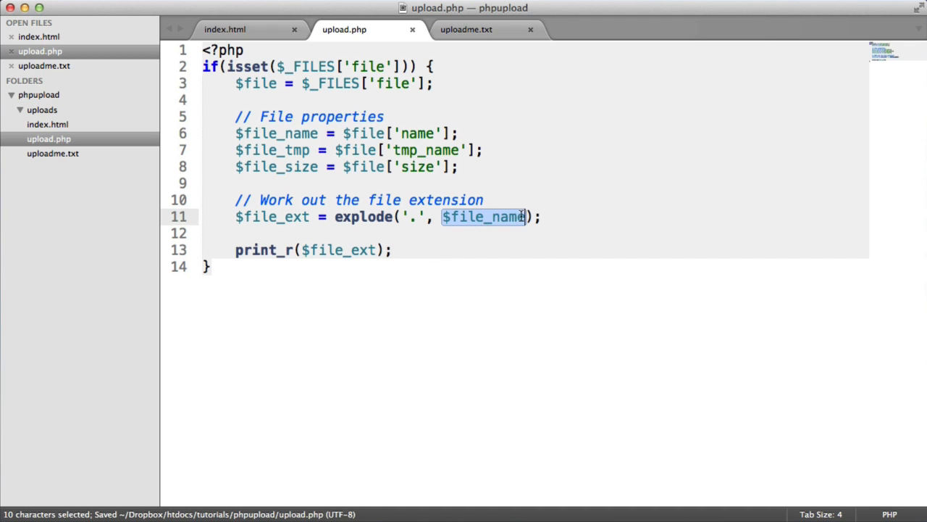
pyautogui.click(426, 218)
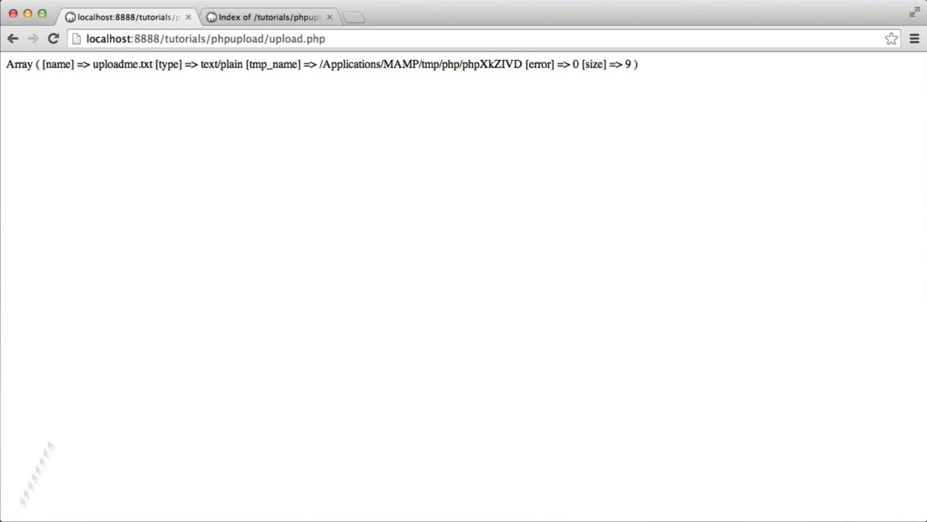
# Reload upload.php and continue the form resubmission to rerun the script
pyautogui.click(52, 38)
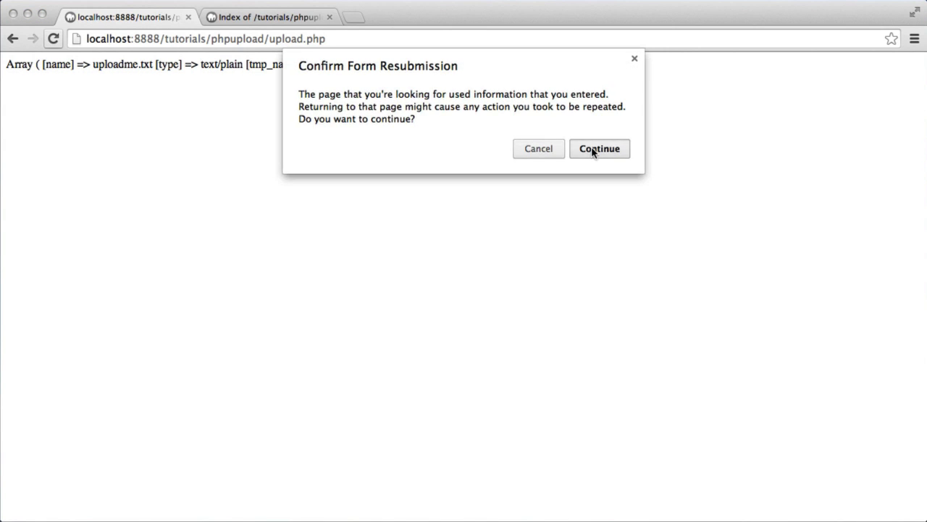
pyautogui.click(600, 148)
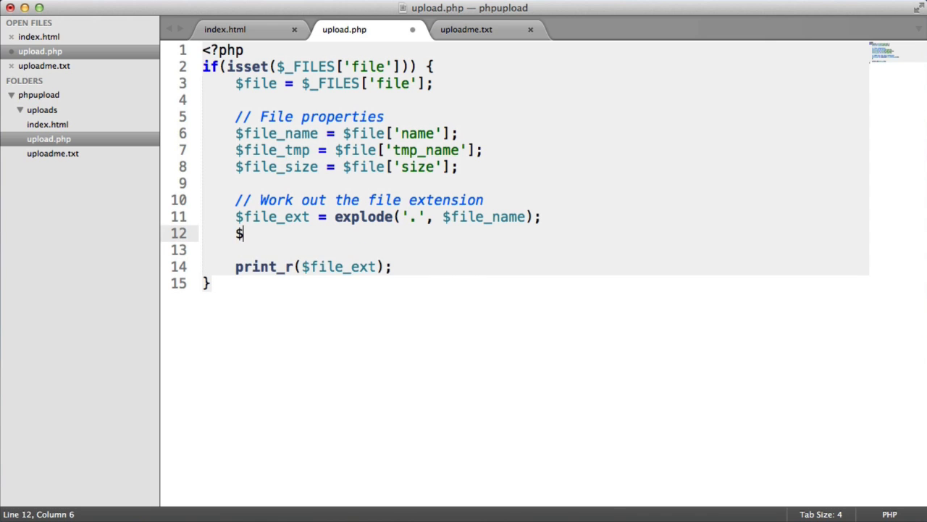
# Redefine $file_ext as strtolower(end($file_ext)) and remove the debug print_r line
pyautogui.write('file_ext = end();')
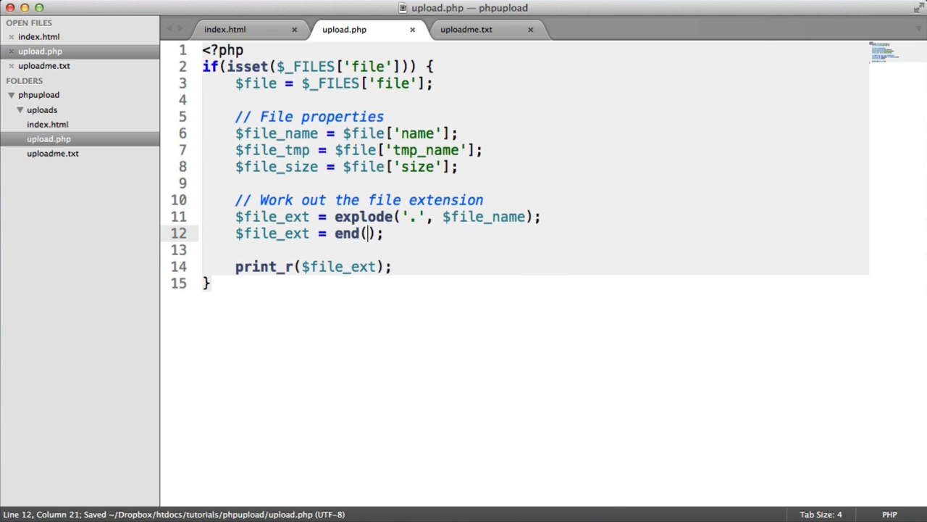
pyautogui.write('file_ext')
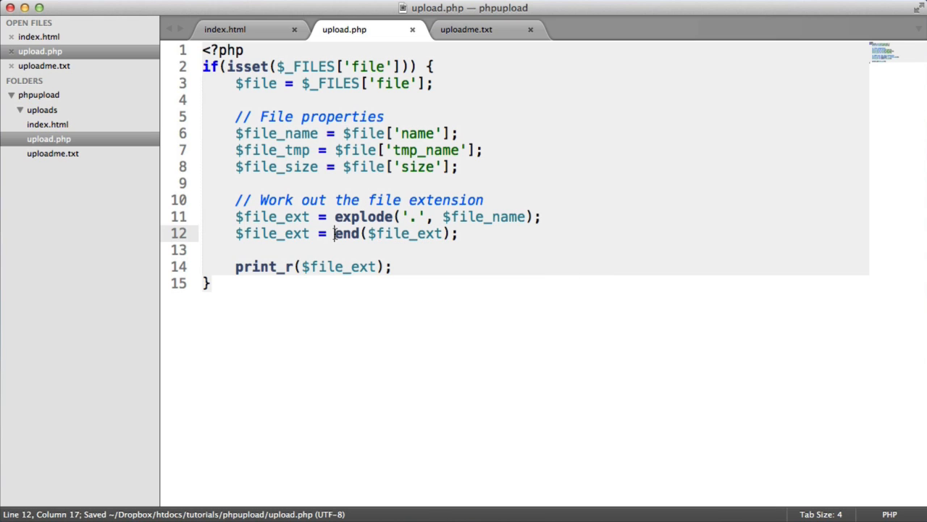
pyautogui.moveTo(412, 247)
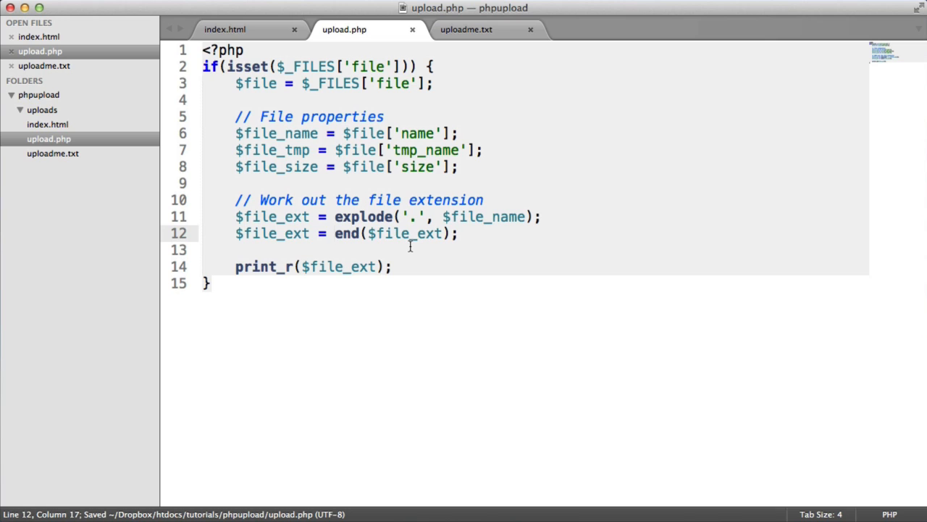
pyautogui.write('strtolower(')
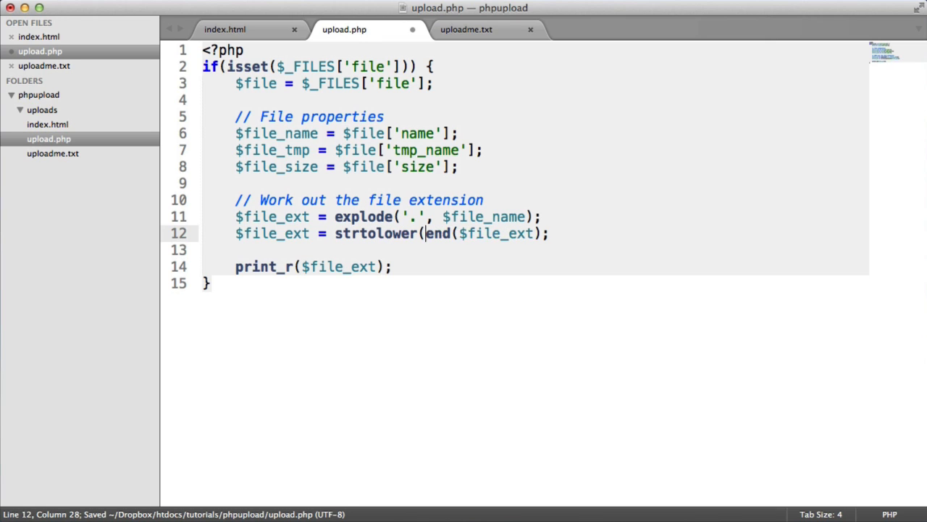
pyautogui.write(')')
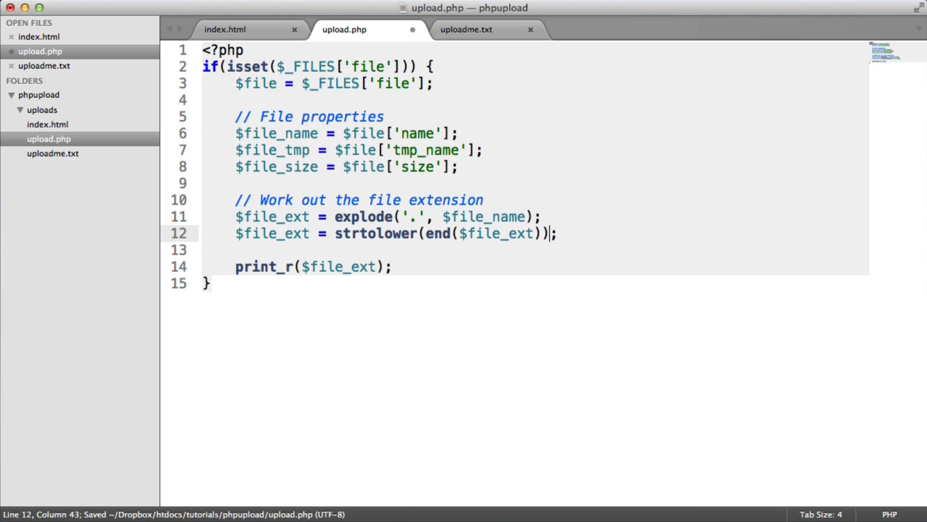
pyautogui.click(235, 267)
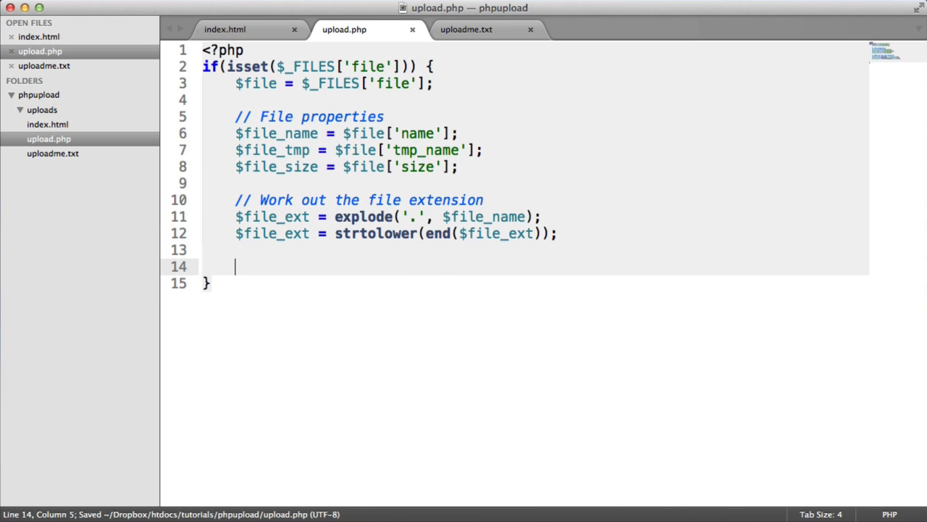
# Define $allowed = array('txt', 'jpg'); as the permitted extensions
pyautogui.write('$allowed = a')
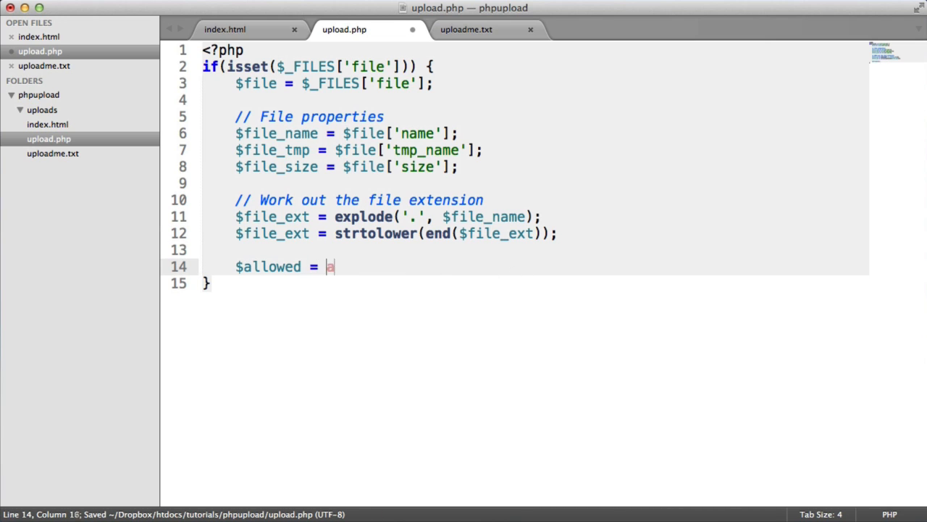
pyautogui.write("rray('');")
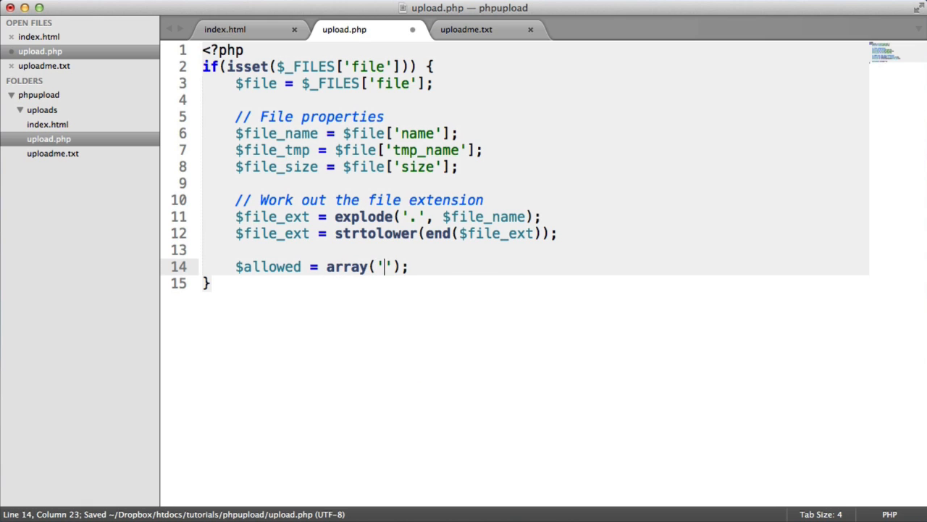
pyautogui.write('txt')
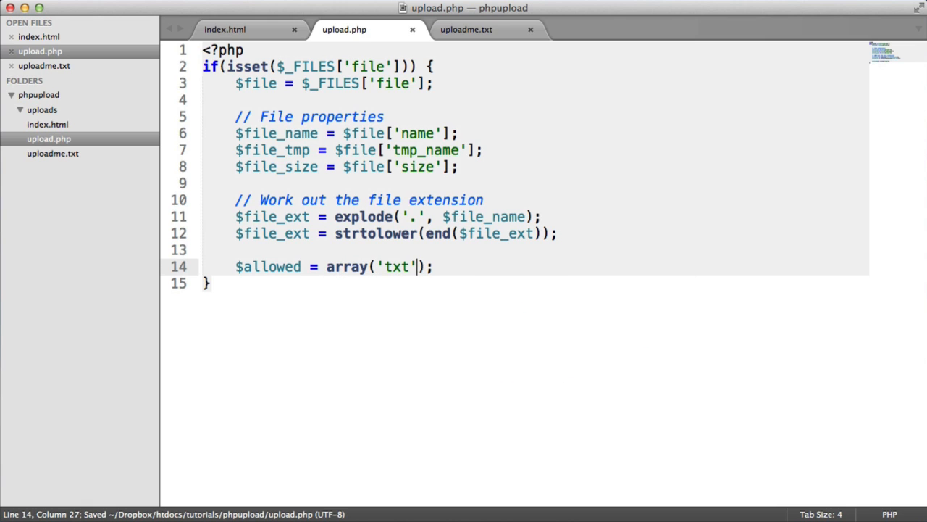
pyautogui.write(", 'jpg'")
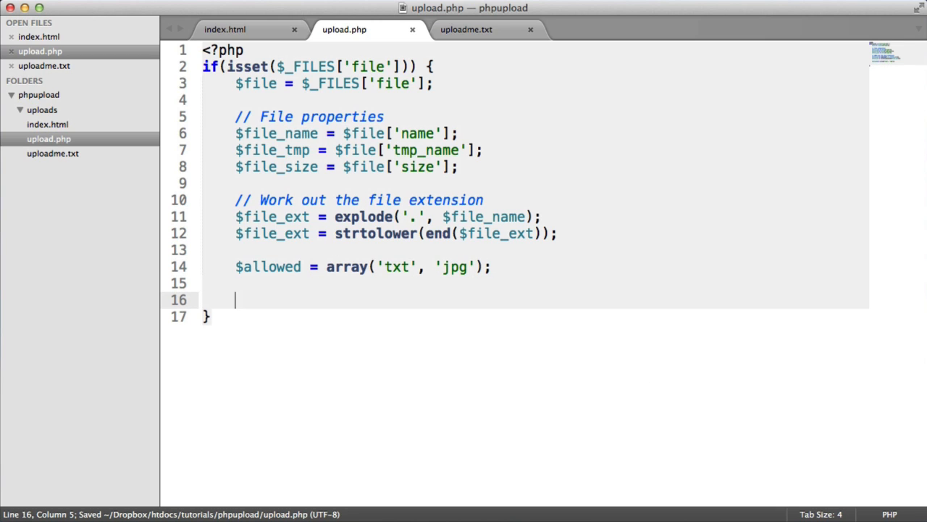
pyautogui.moveTo(387, 300)
pyautogui.write('if() {')
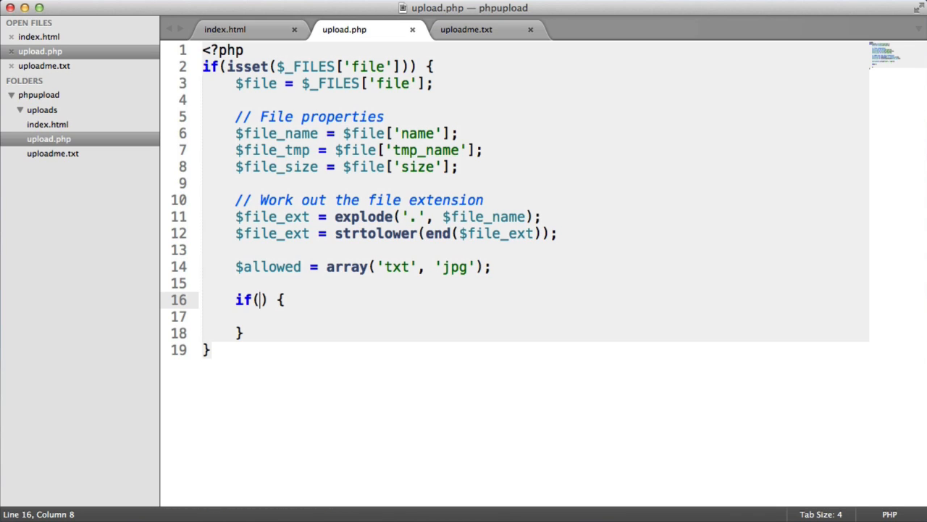
# Make the if condition in_array($file_ext, $allowed) and highlight it while explaining
pyautogui.write('in_array(')
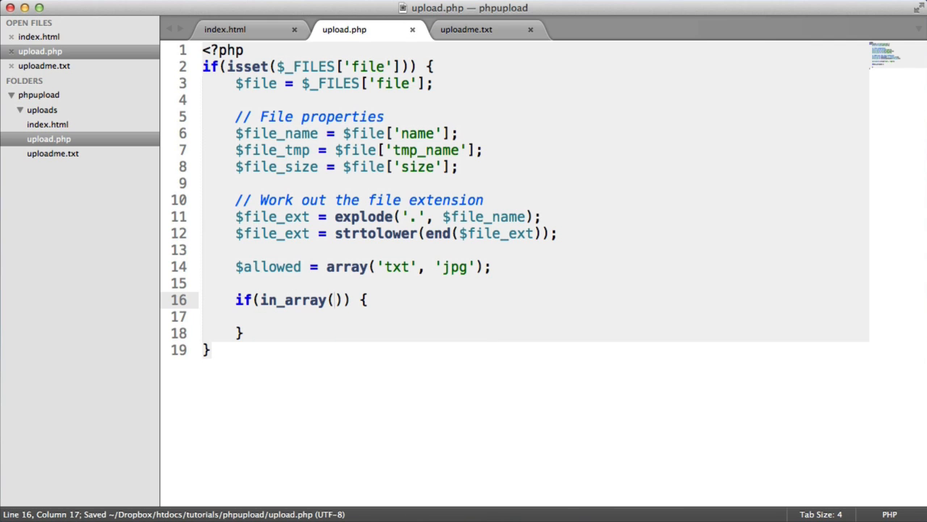
pyautogui.write('$file_ext')
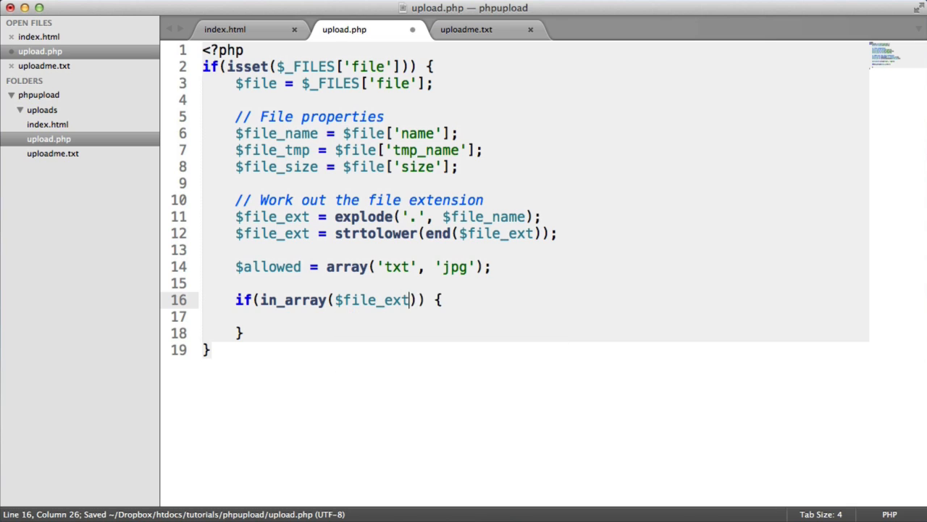
pyautogui.write(', $allowed')
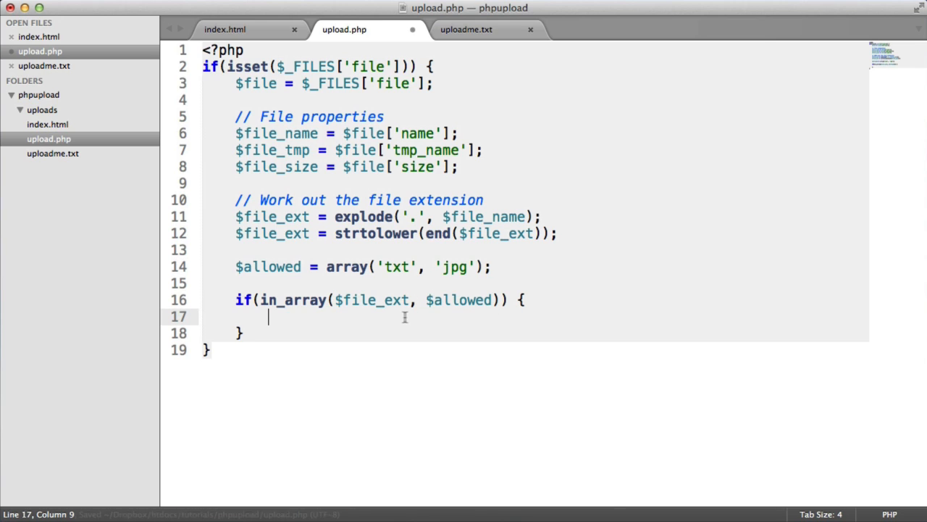
pyautogui.doubleClick(397, 267)
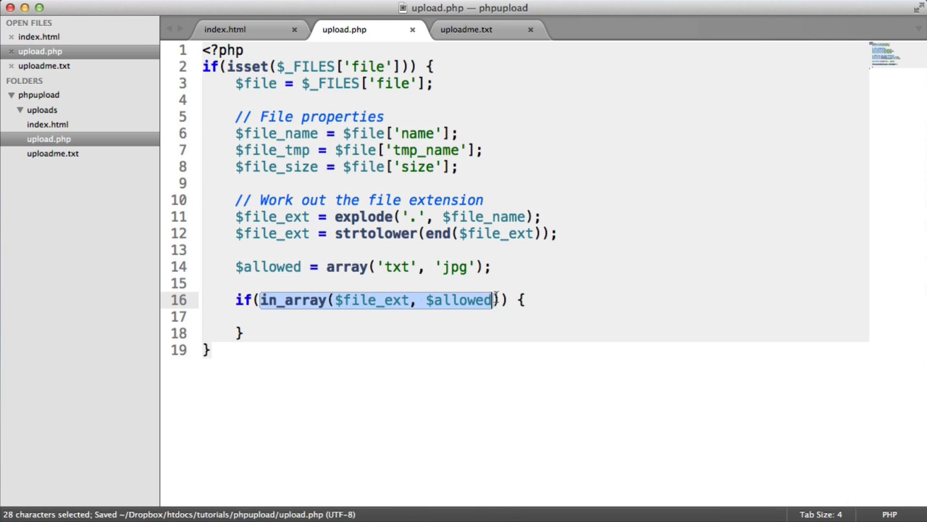
pyautogui.doubleClick(394, 267)
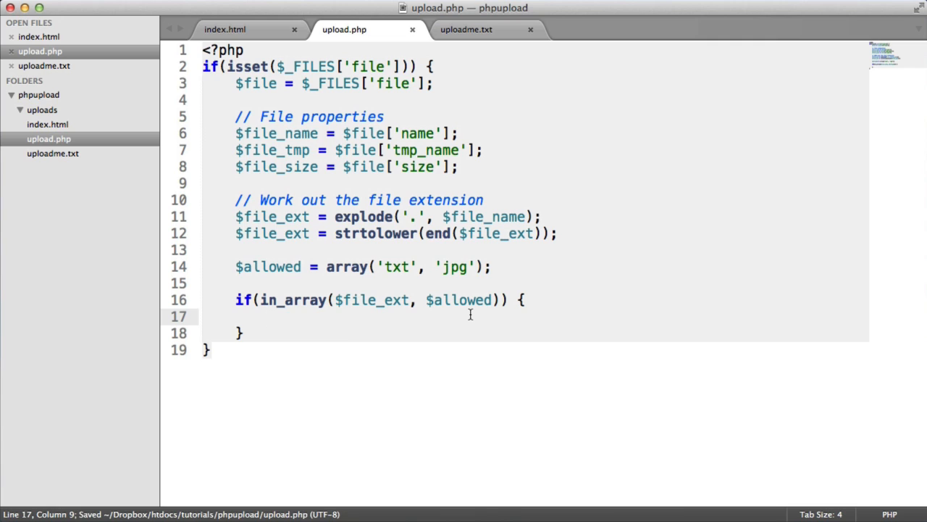
# Add $file_error = $file['error']; to the File properties section
pyautogui.write('if() {')
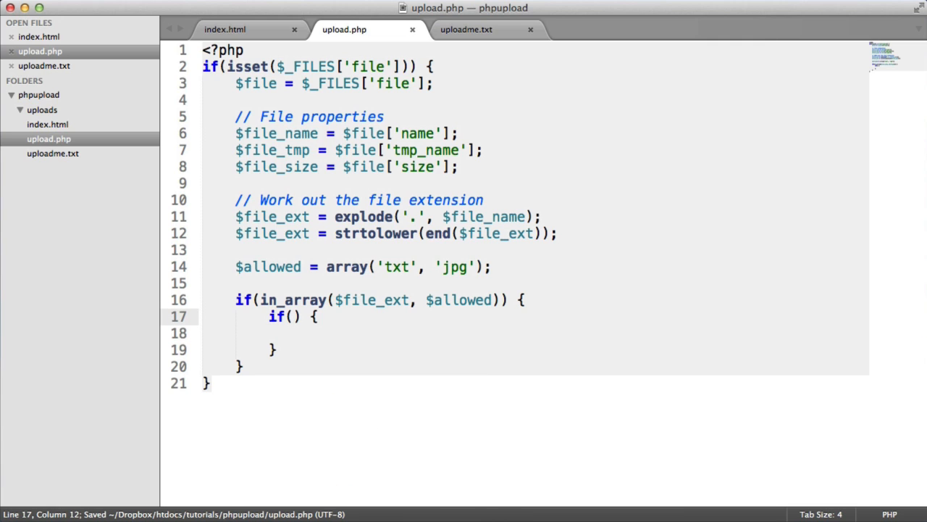
pyautogui.write('$')
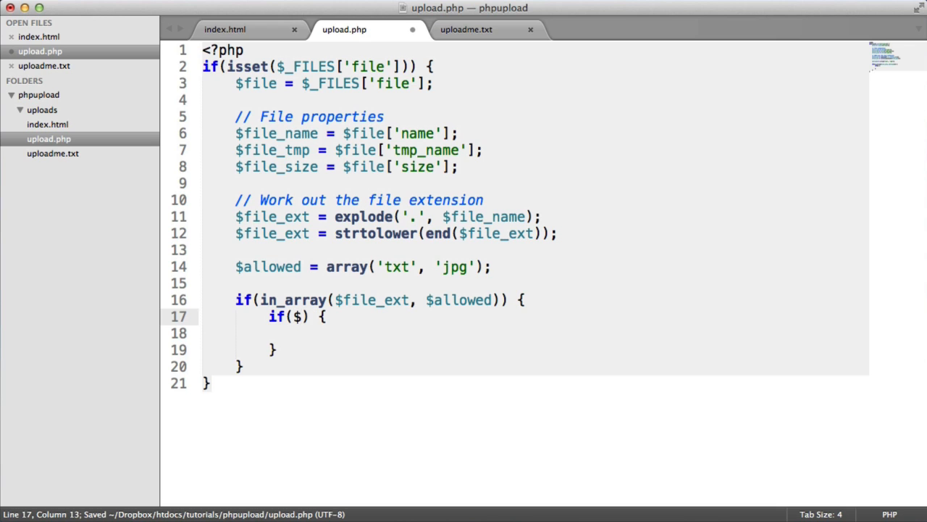
pyautogui.write('$file_error')
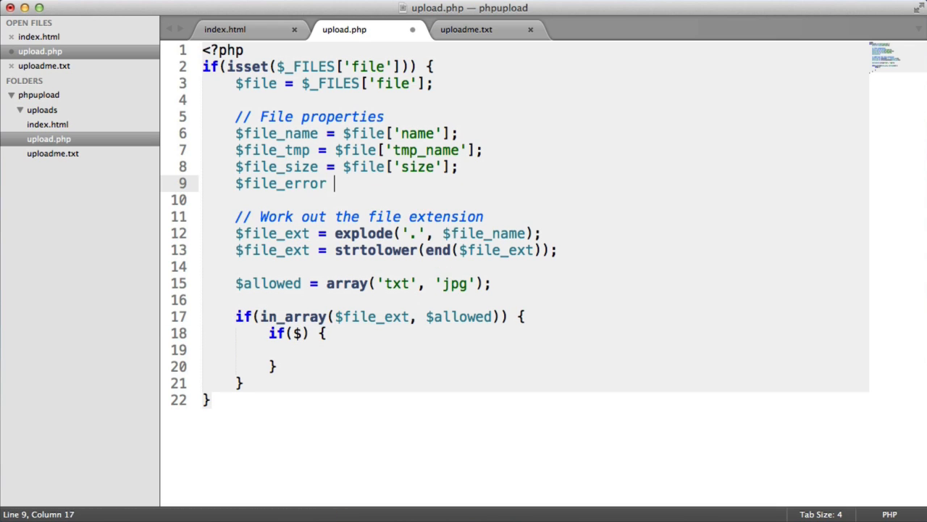
pyautogui.write('= $file[];')
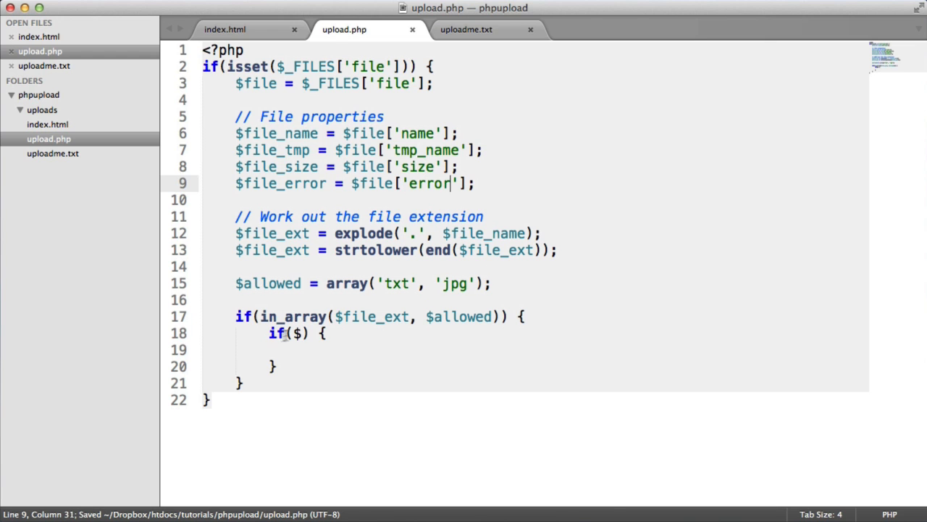
# Nest if($file_error === 0) and if($file_size <= 2097152) checks inside the extension block
pyautogui.write('$file_error === 0')
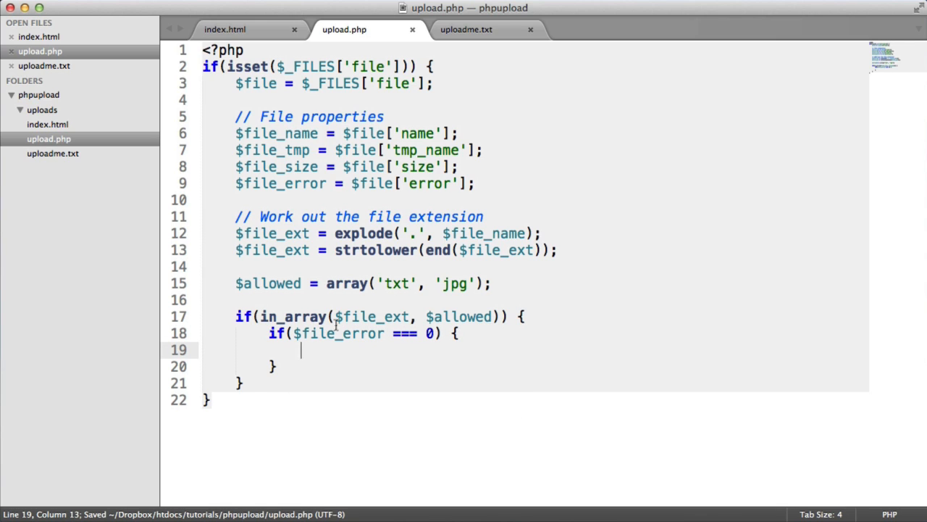
pyautogui.moveTo(404, 371)
pyautogui.write('if() {')
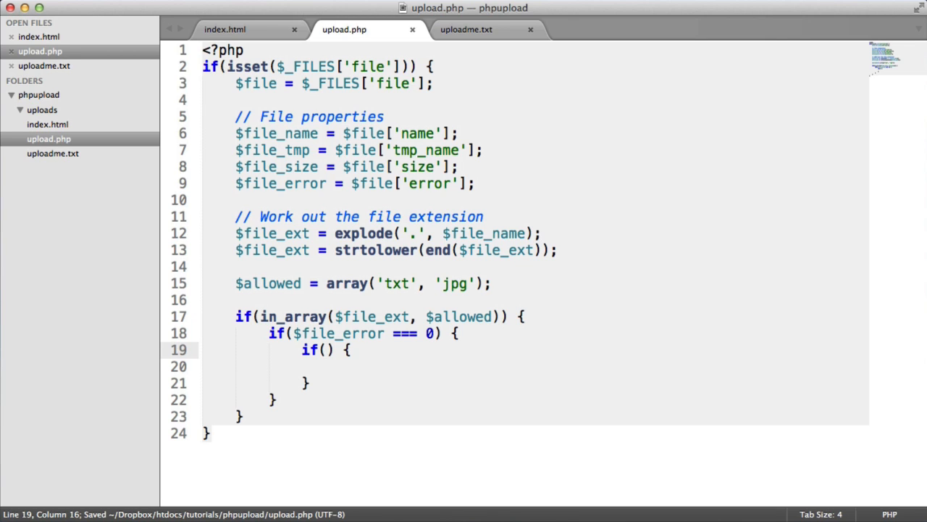
pyautogui.write('$file_size <=')
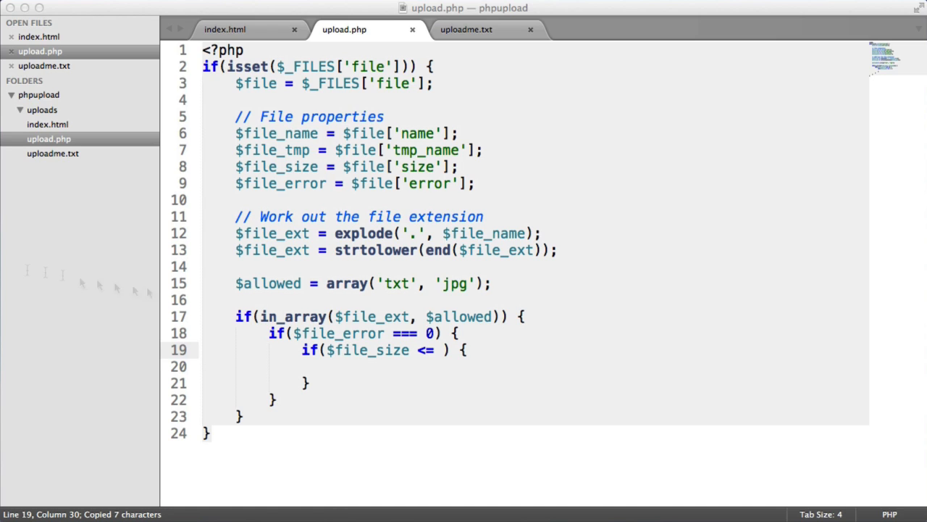
pyautogui.write('2097152')
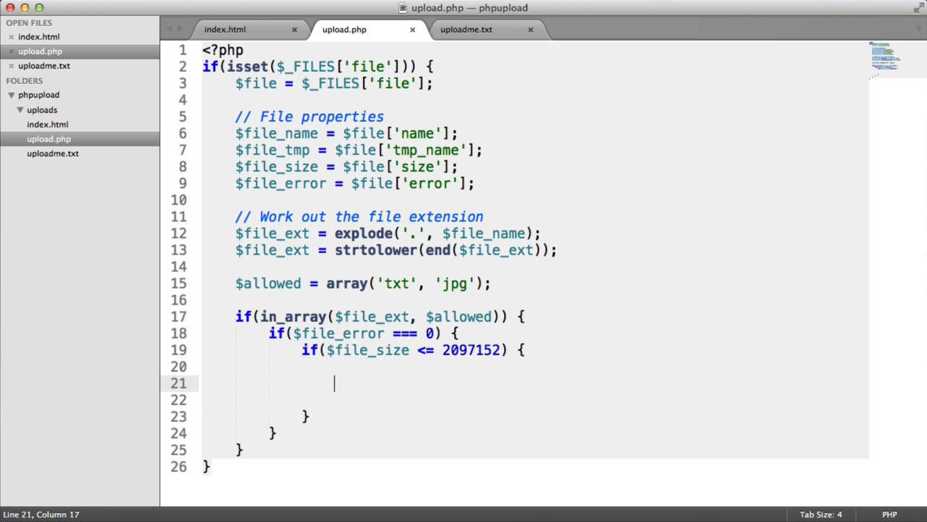
# Assign $file_name_new from uniqid('', true) joined with '.' and $file_ext
pyautogui.write('$file_n')
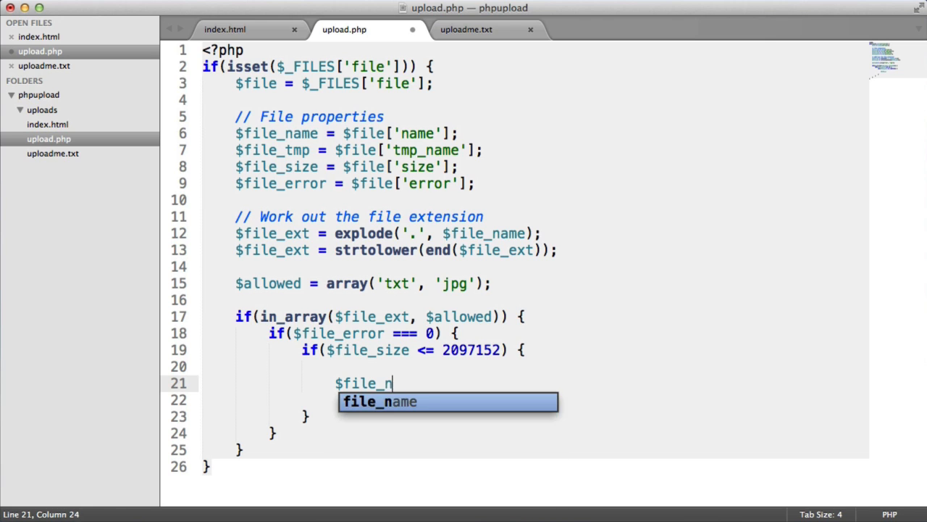
pyautogui.write('a')
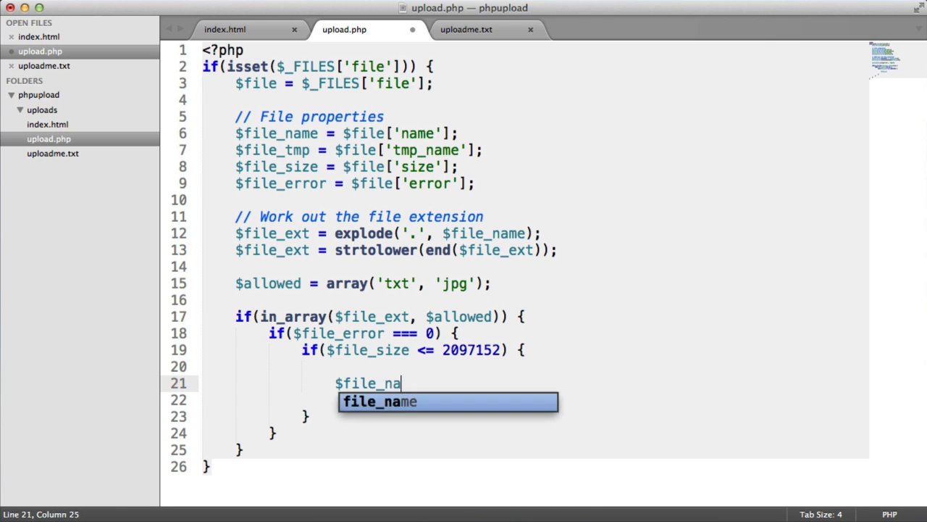
pyautogui.write('me_new = uniqid();')
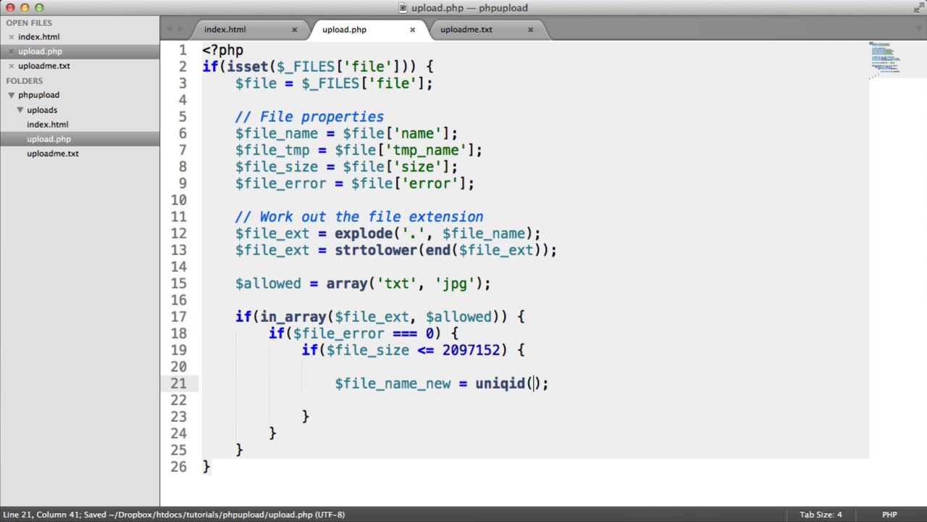
pyautogui.write("'', true")
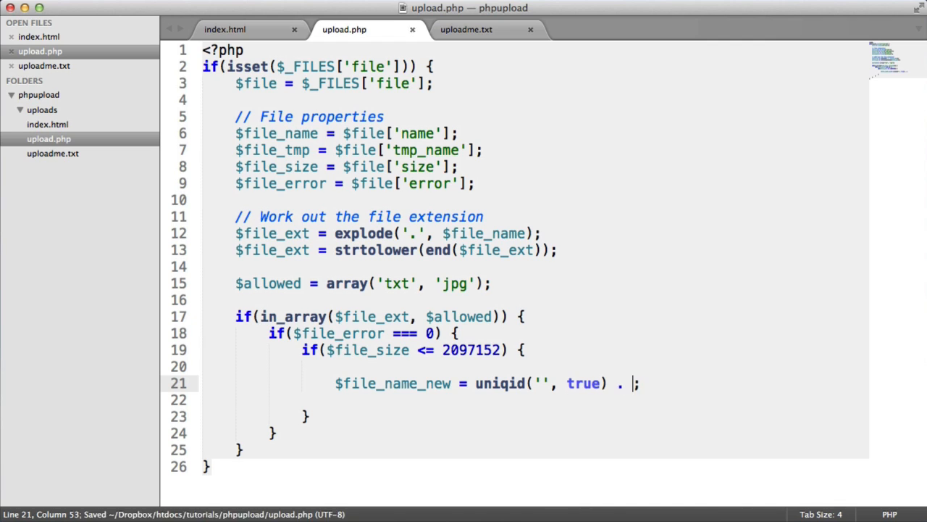
pyautogui.write("''")
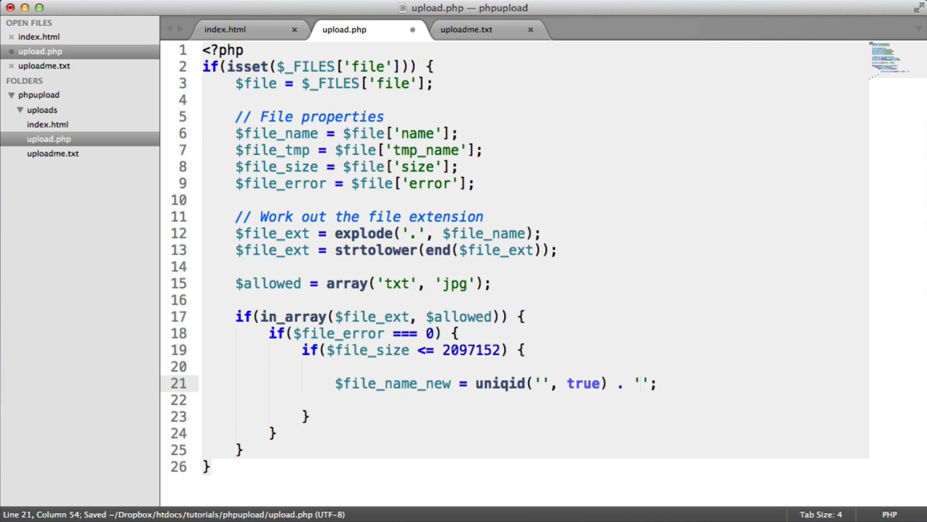
pyautogui.write(".' . $file_ext")
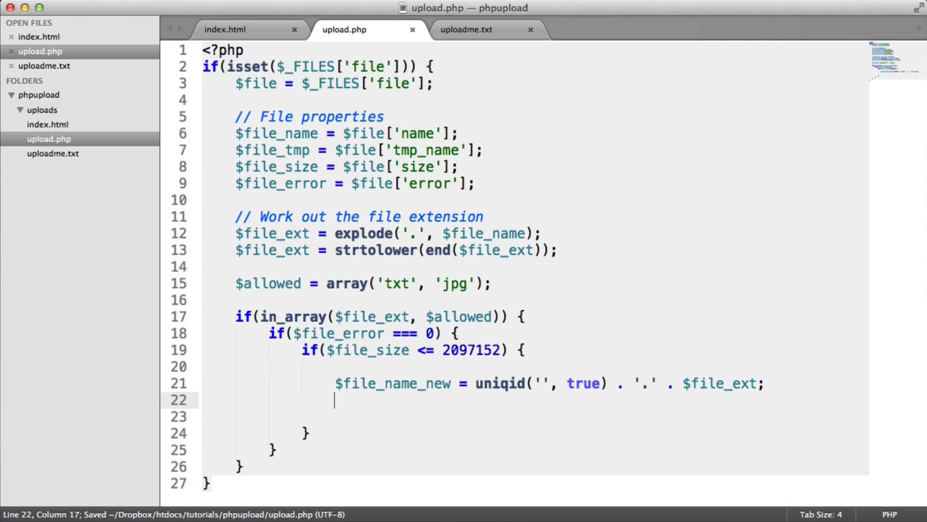
# Echo the new name briefly to test in Chrome, then remove the echo
pyautogui.write('echo')
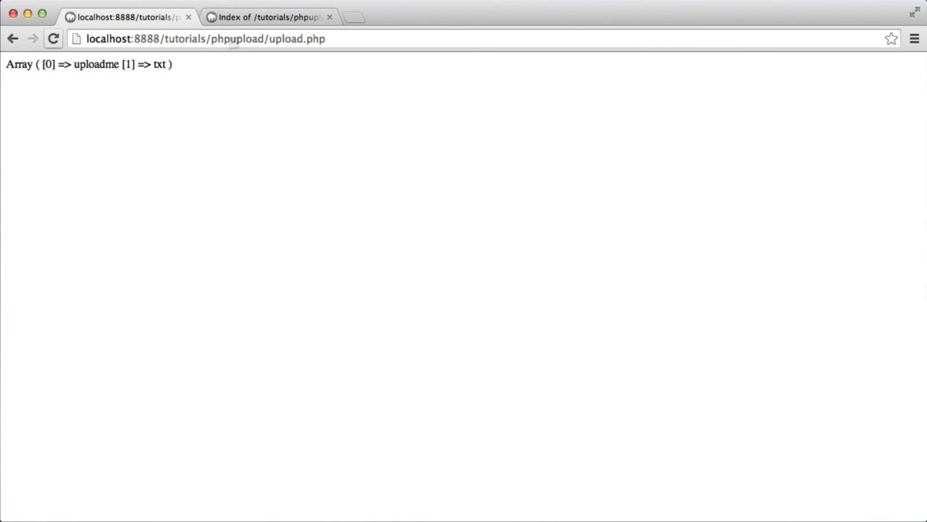
pyautogui.click(52, 37)
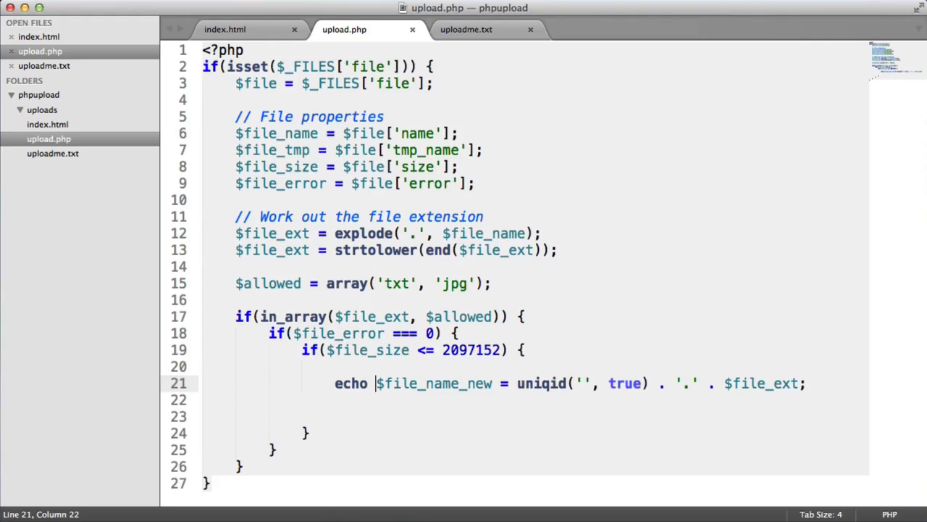
pyautogui.press('backspace')
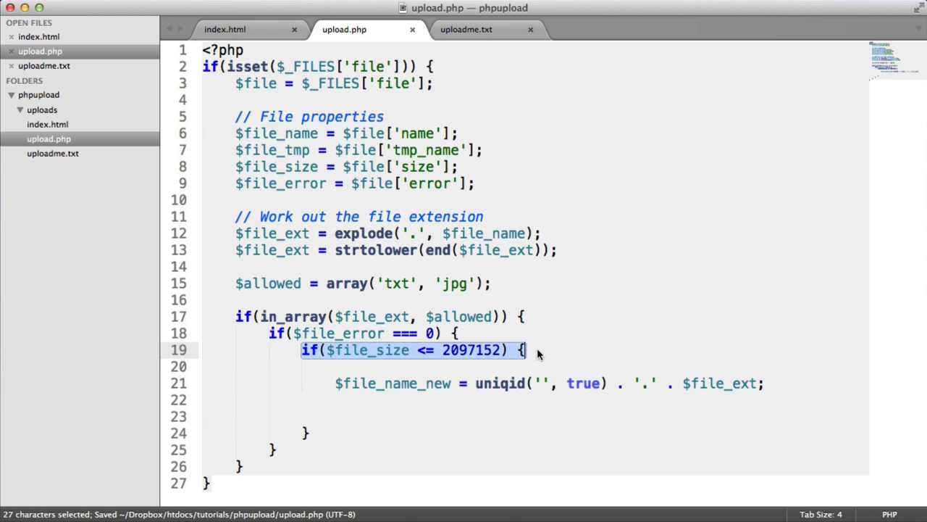
pyautogui.click(467, 349)
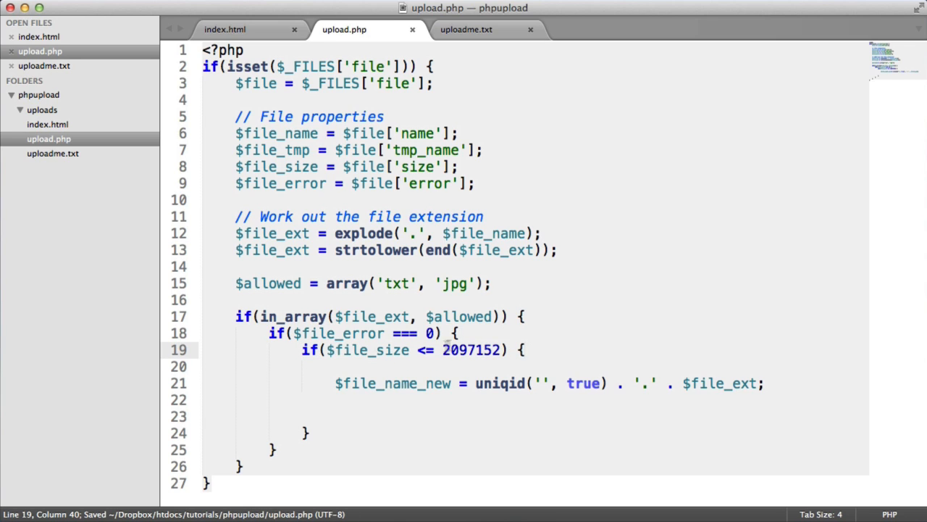
pyautogui.click(307, 432)
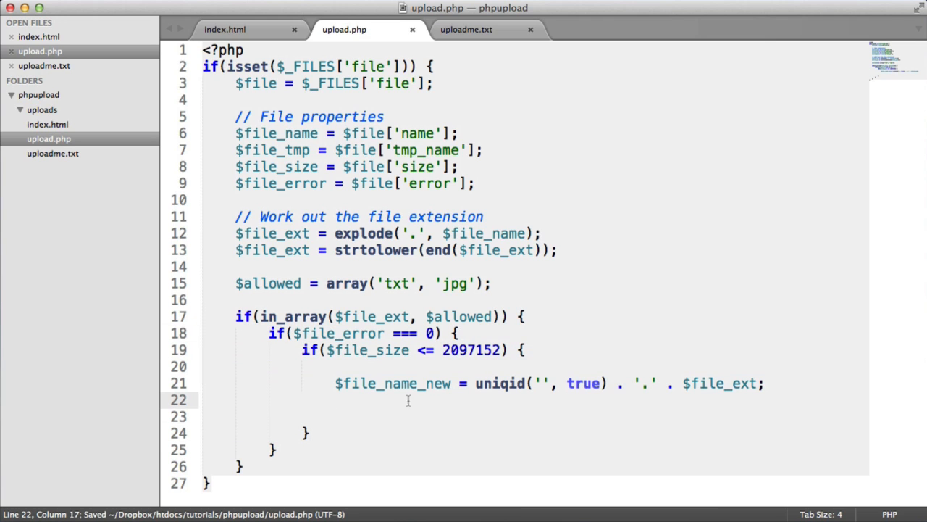
# Write $file_destination = 'uploads/' . $file_name_new; on a new line
pyautogui.write('$file_destination')
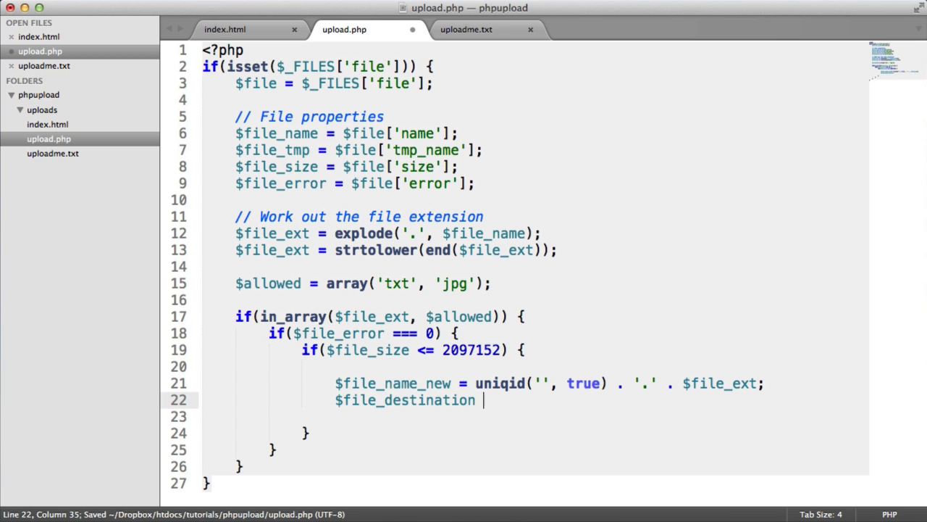
pyautogui.write("= '';")
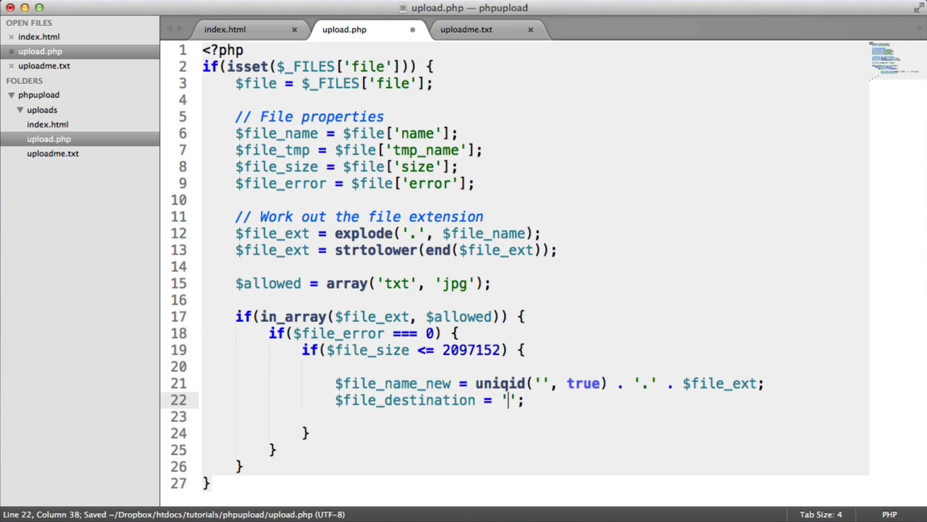
pyautogui.write('uploads/')
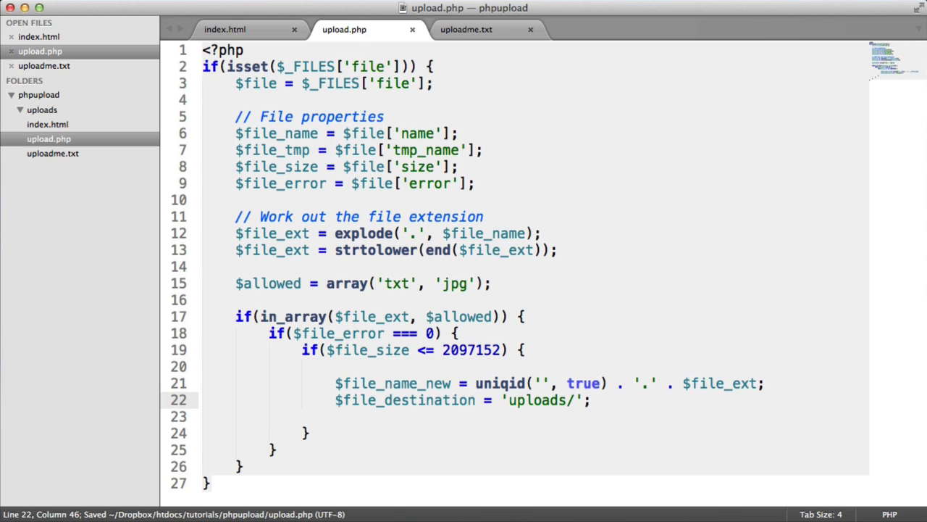
pyautogui.write('.')
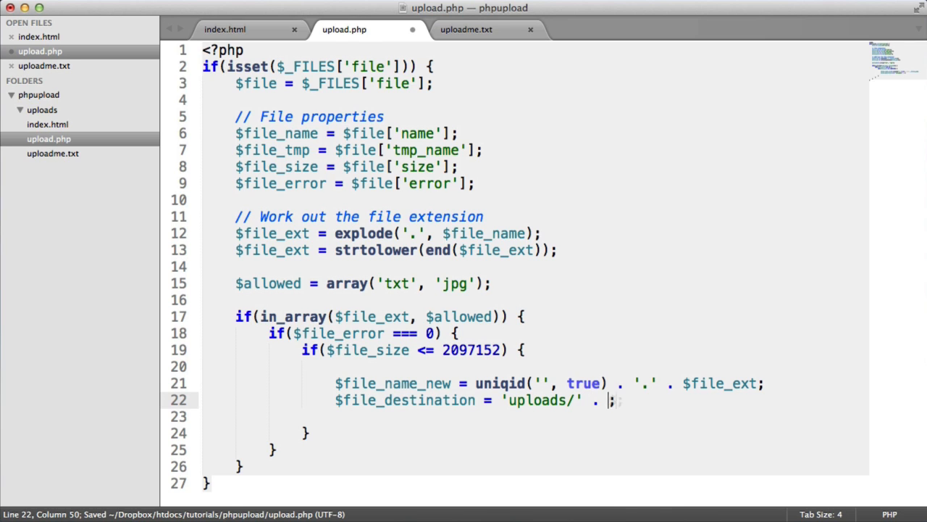
pyautogui.write('$file_name_new')
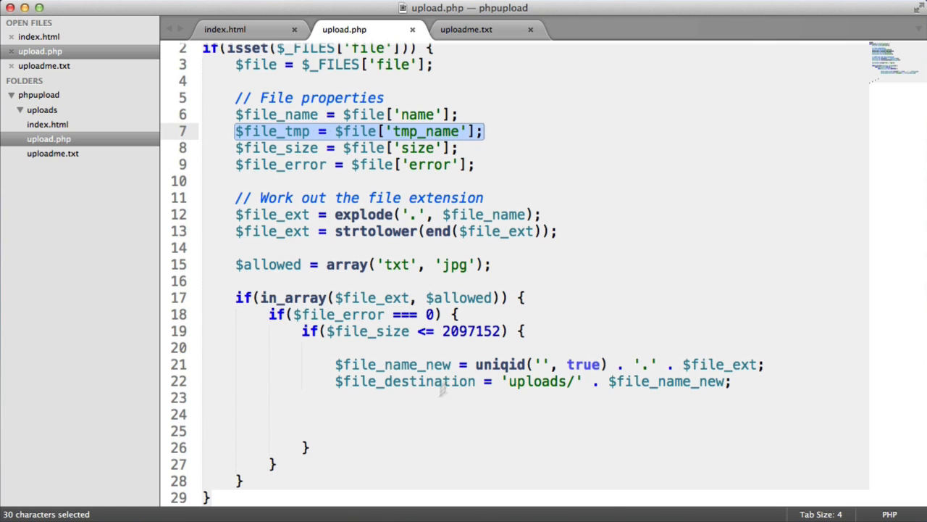
# Wrap move_uploaded_file($file_tmp, $file_destination) in an if that echoes $file_destination
pyautogui.write('if() {')
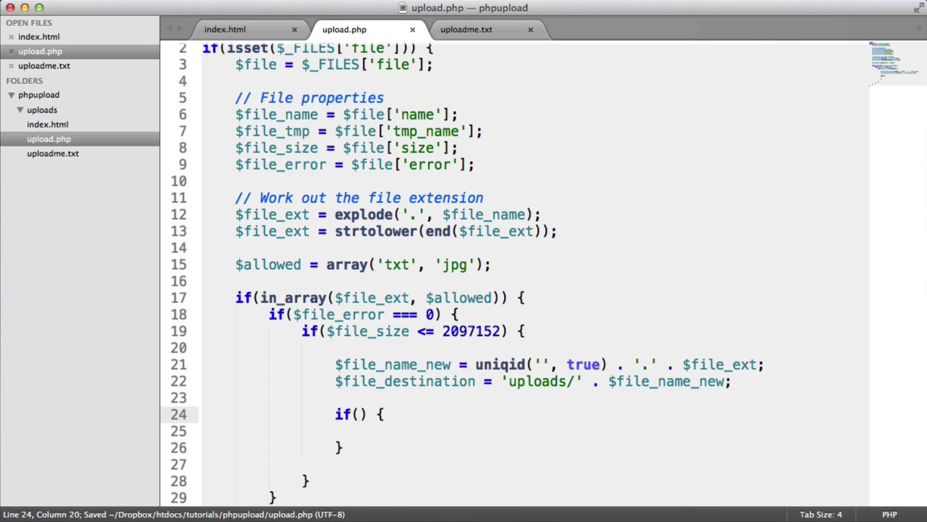
pyautogui.write('move_uploaded_file(')
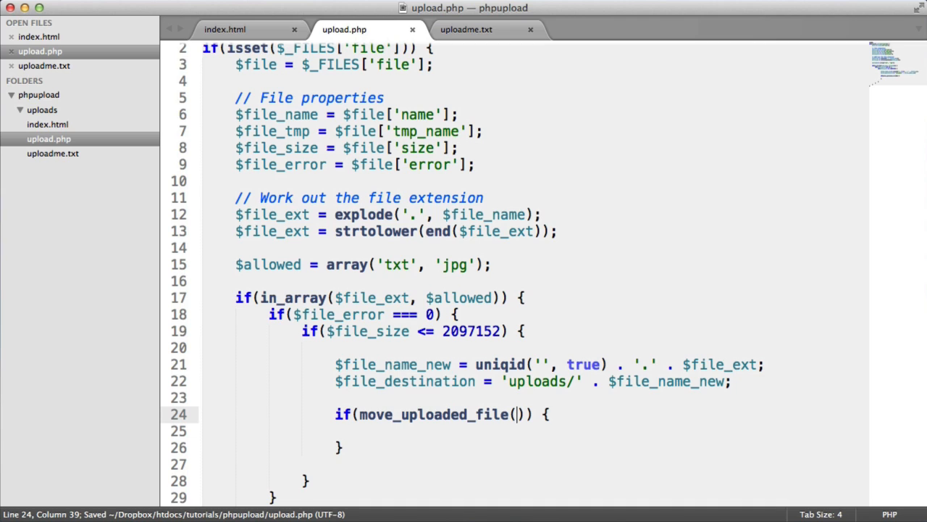
pyautogui.write('$file_tmp,')
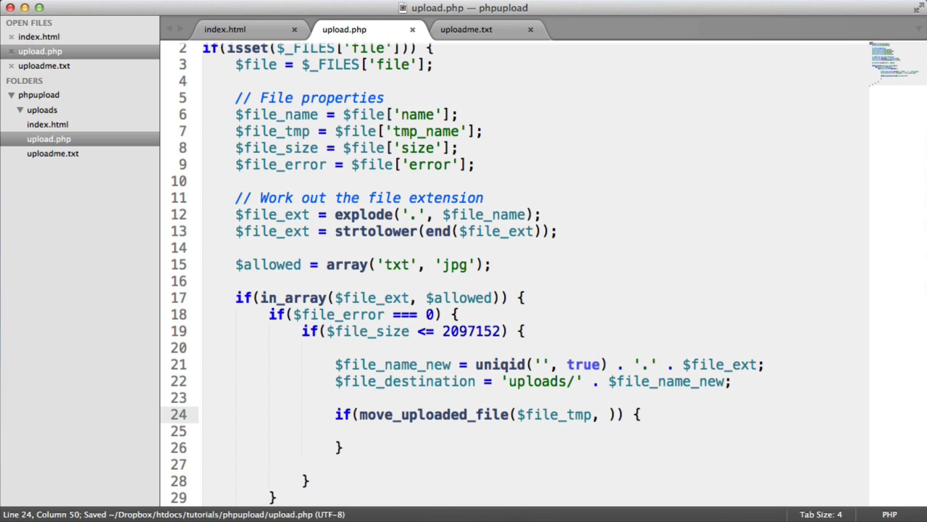
pyautogui.write('$file_destination')
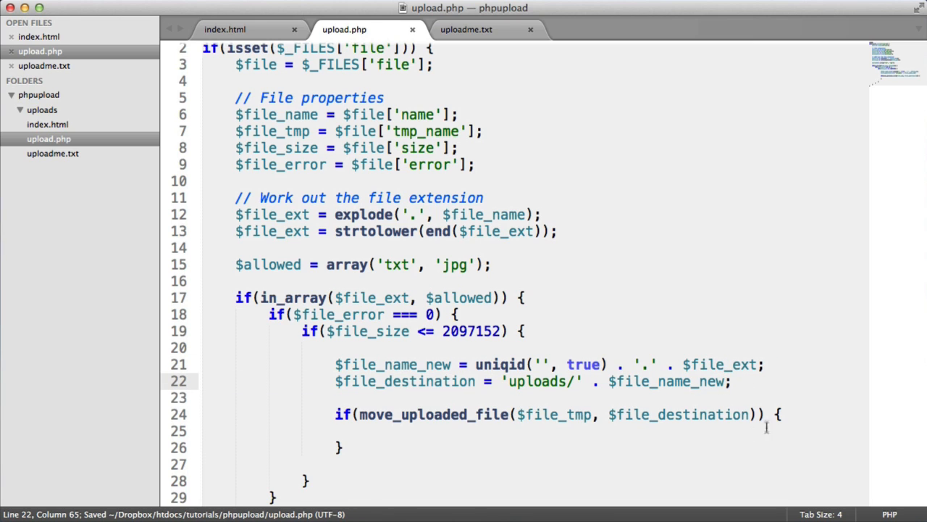
pyautogui.write('echo')
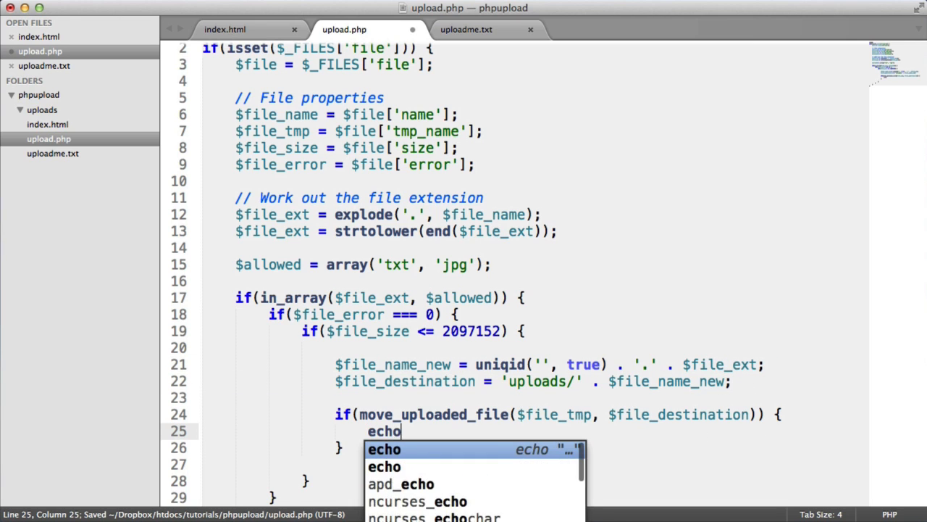
pyautogui.write('$file_destination;')
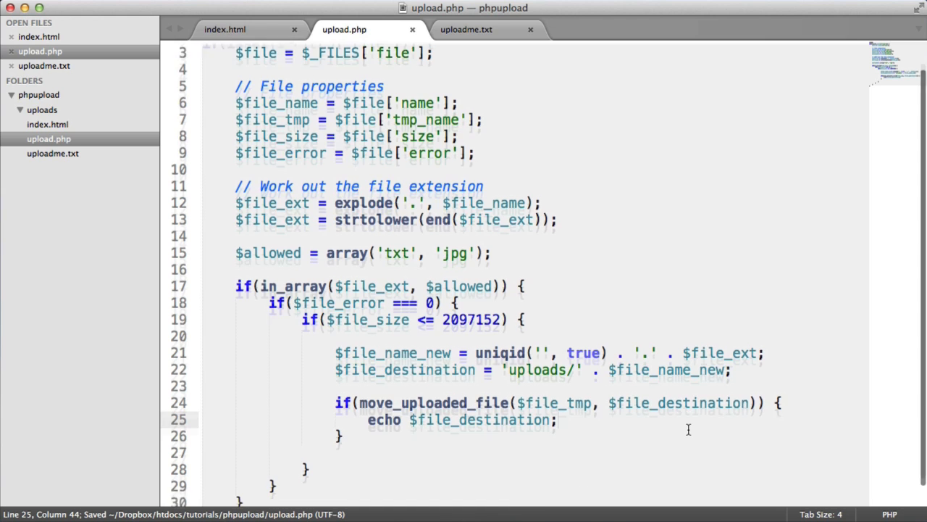
pyautogui.scroll(-3)
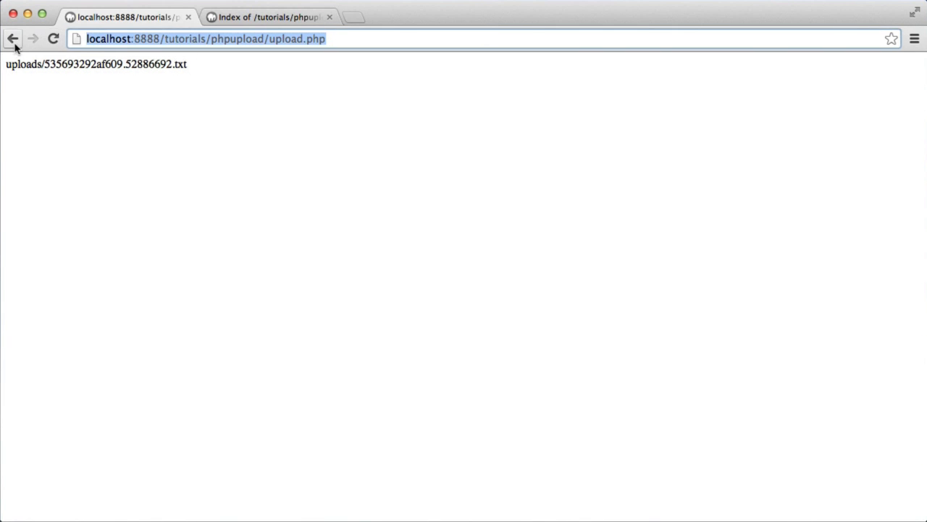
# Upload uploadme.txt again through the form's file picker
pyautogui.click(12, 38)
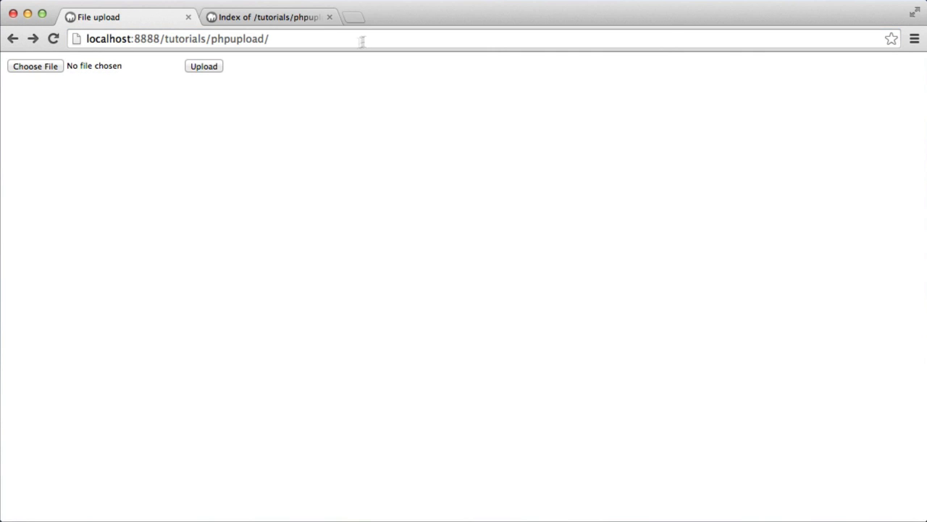
pyautogui.click(35, 66)
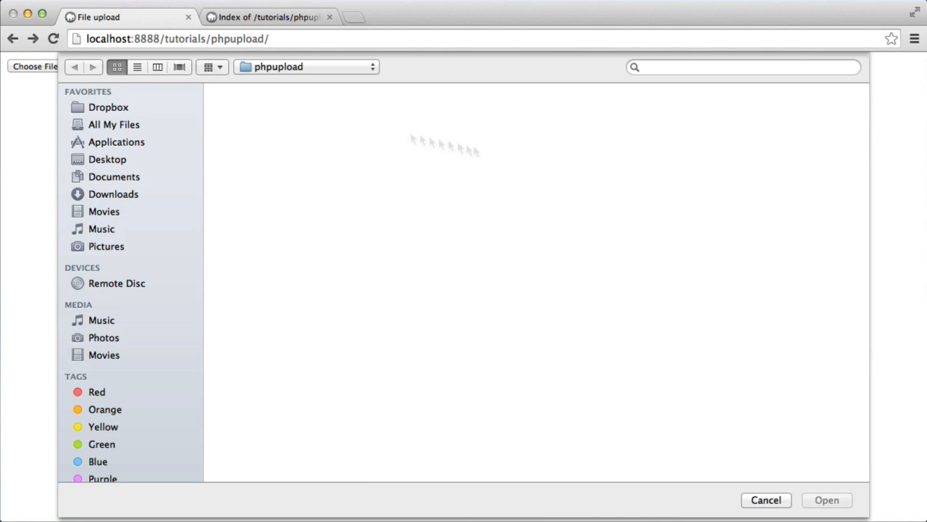
pyautogui.click(449, 116)
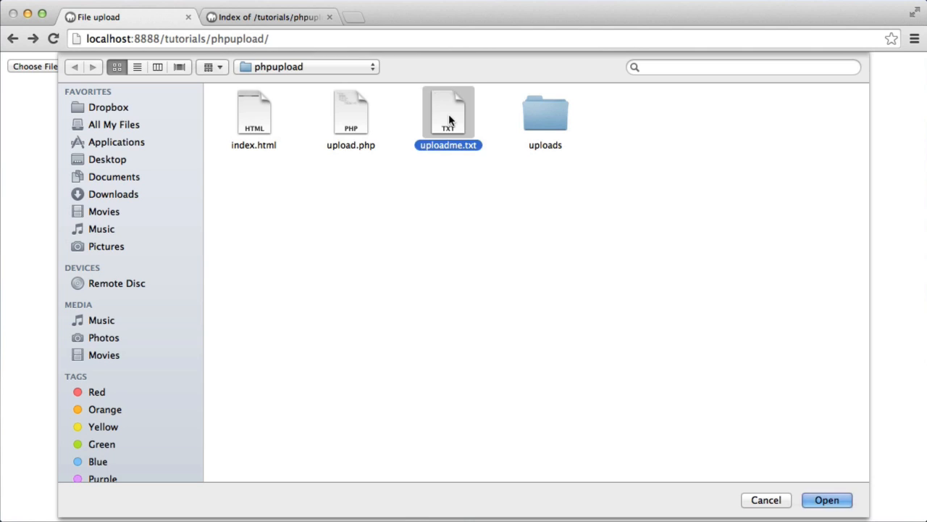
pyautogui.click(826, 500)
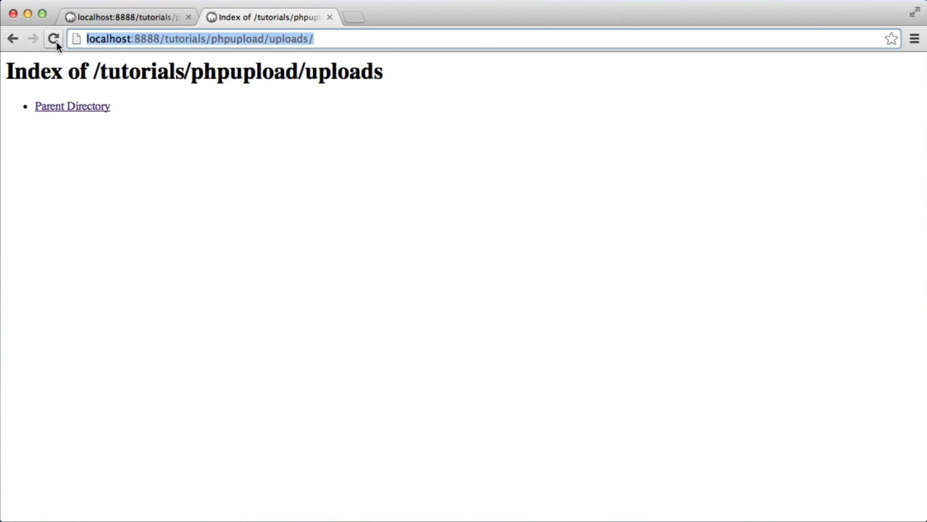
# Reload the uploads folder listing and view the uniquely named .txt copy
pyautogui.click(52, 37)
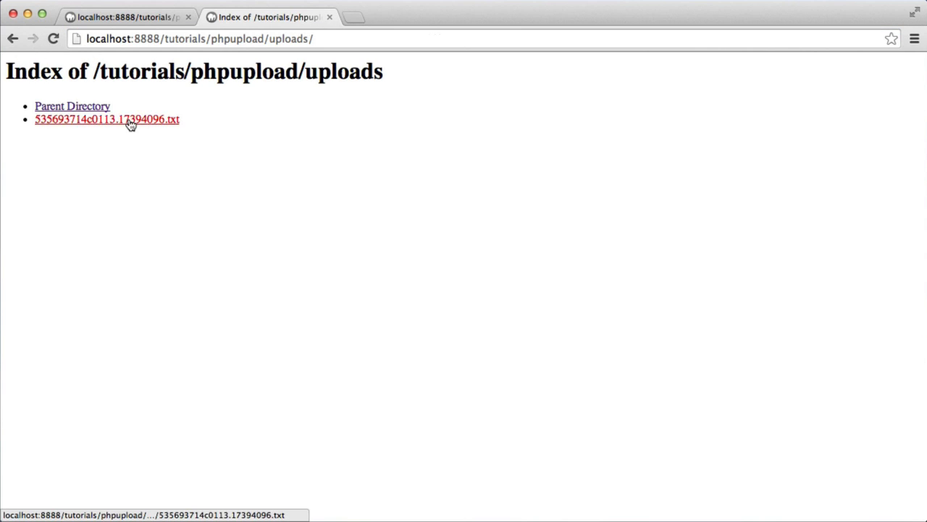
pyautogui.click(107, 119)
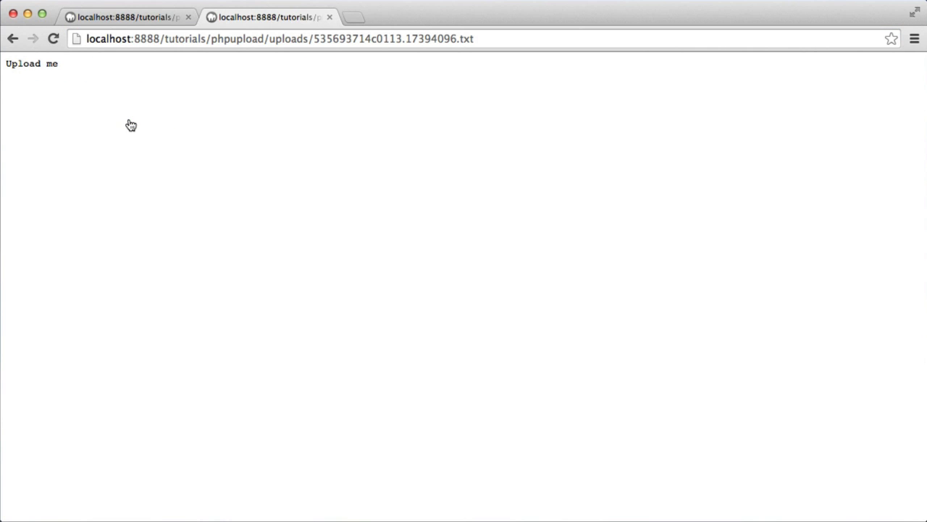